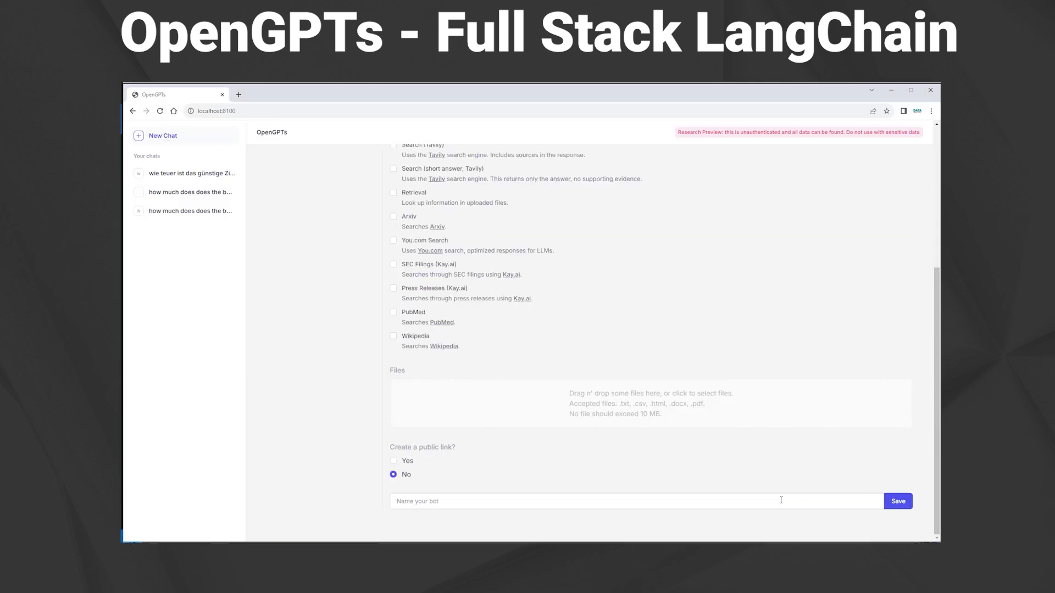
# Copy the opengpts repository's HTTPS clone URL and scroll through the README Quickstart
pyautogui.write('what can you do')
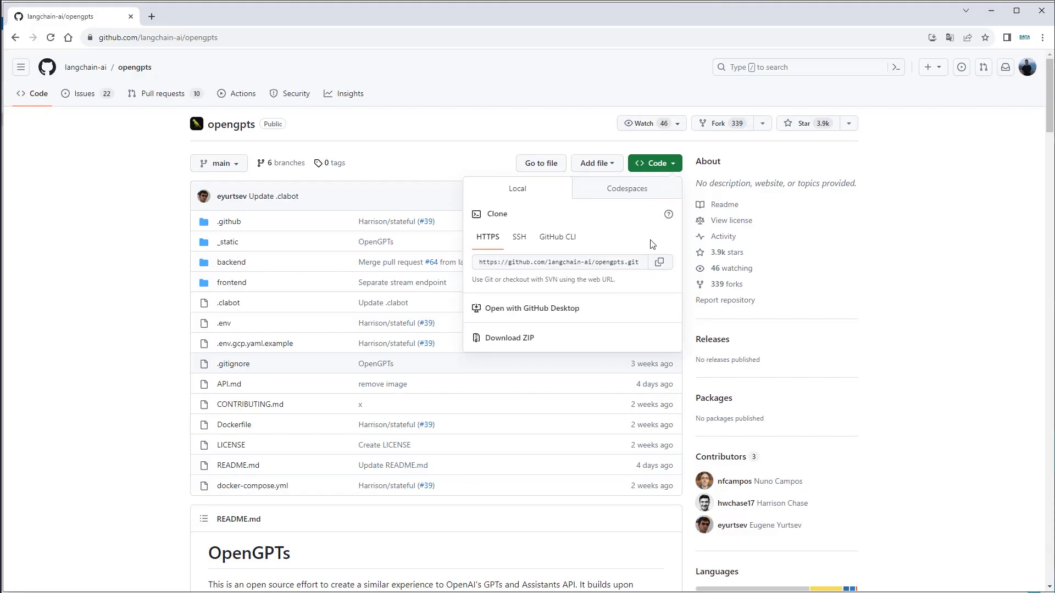
pyautogui.click(659, 262)
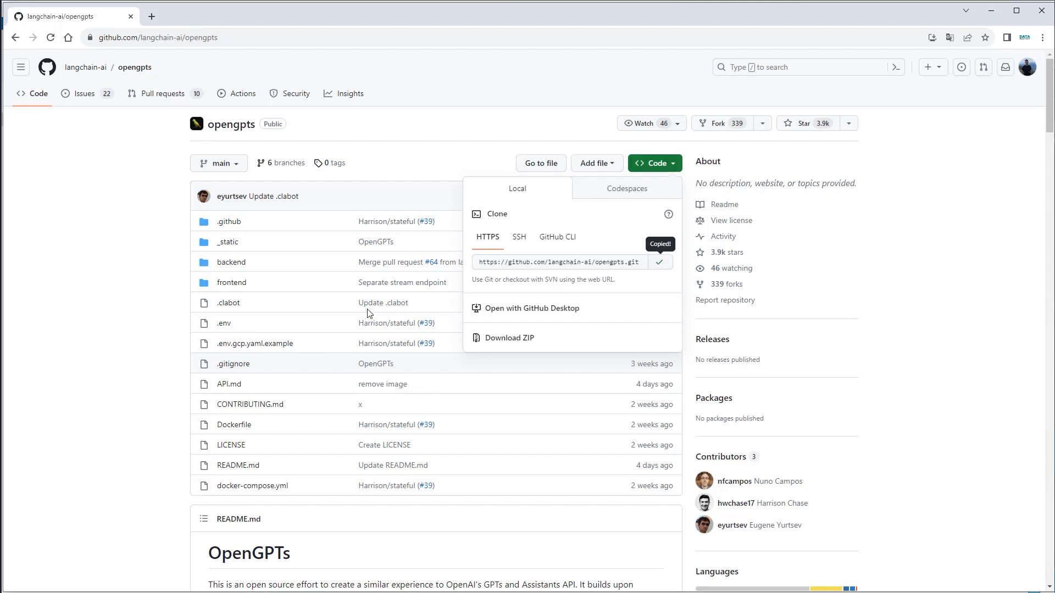
pyautogui.scroll(-3)
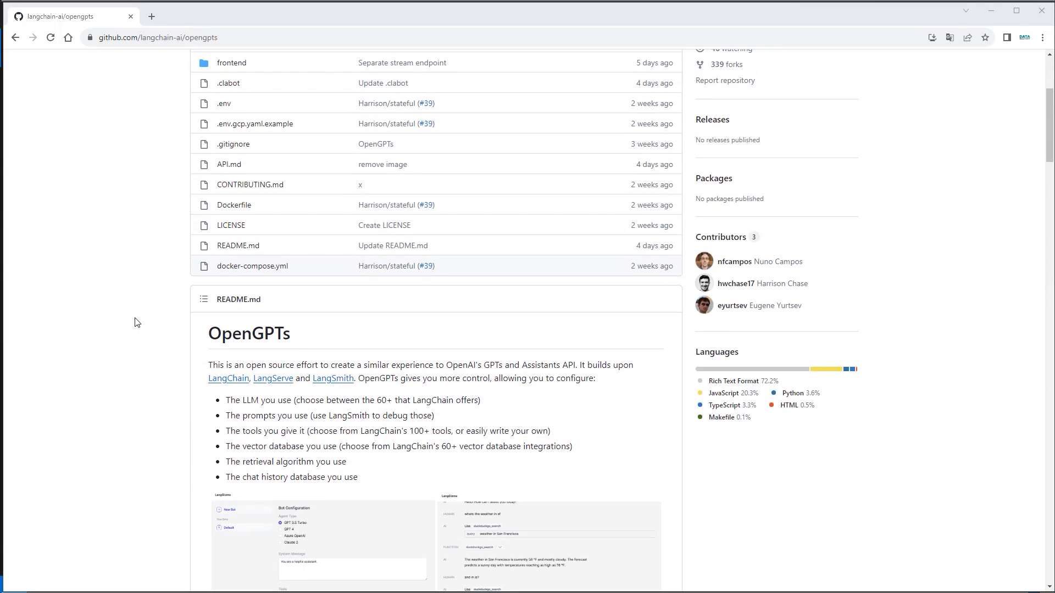
pyautogui.scroll(-3)
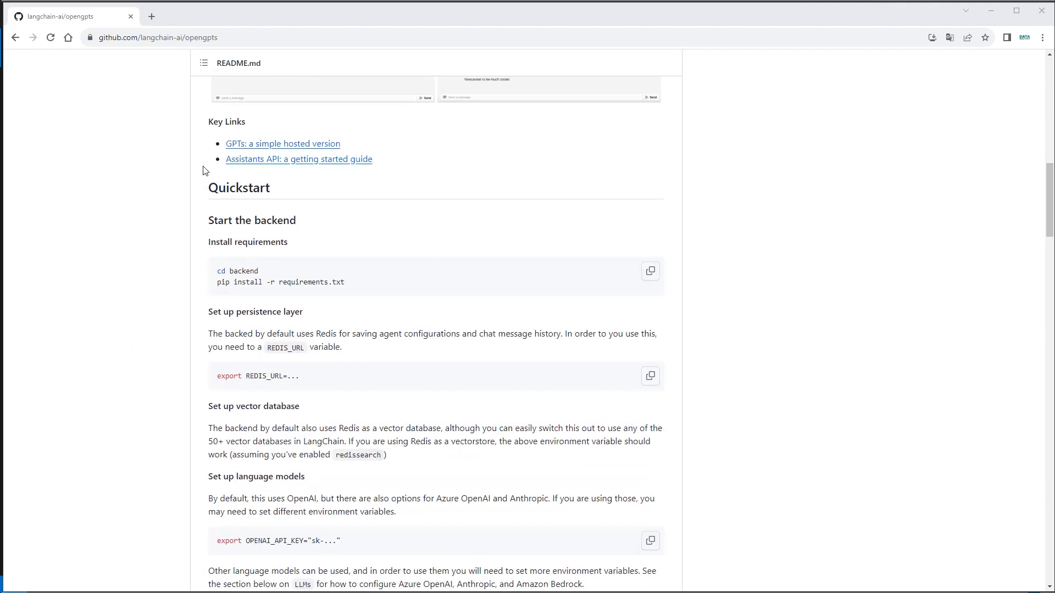
pyautogui.scroll(-3)
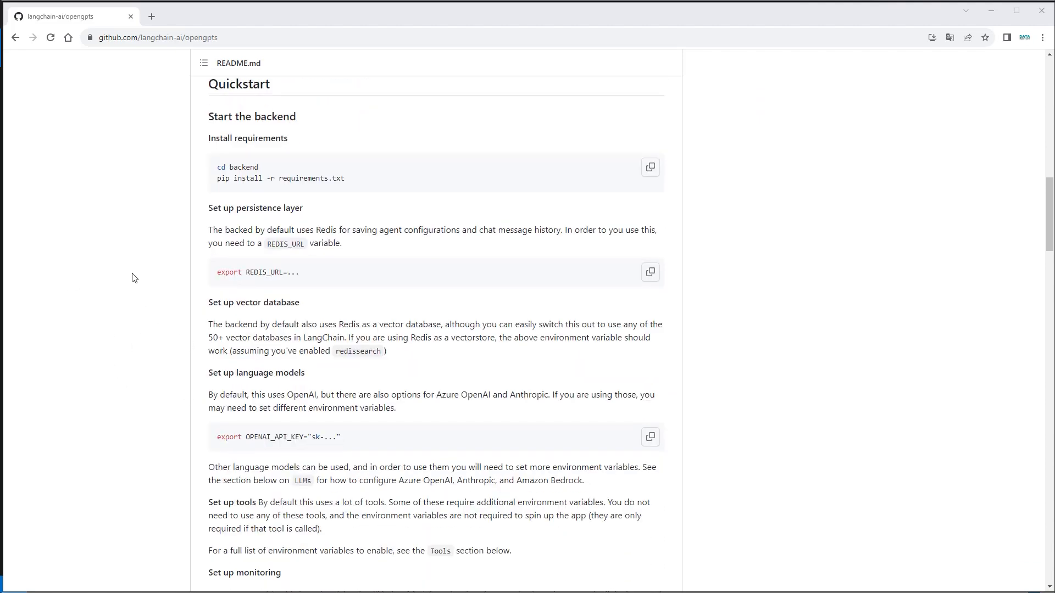
pyautogui.scroll(-3)
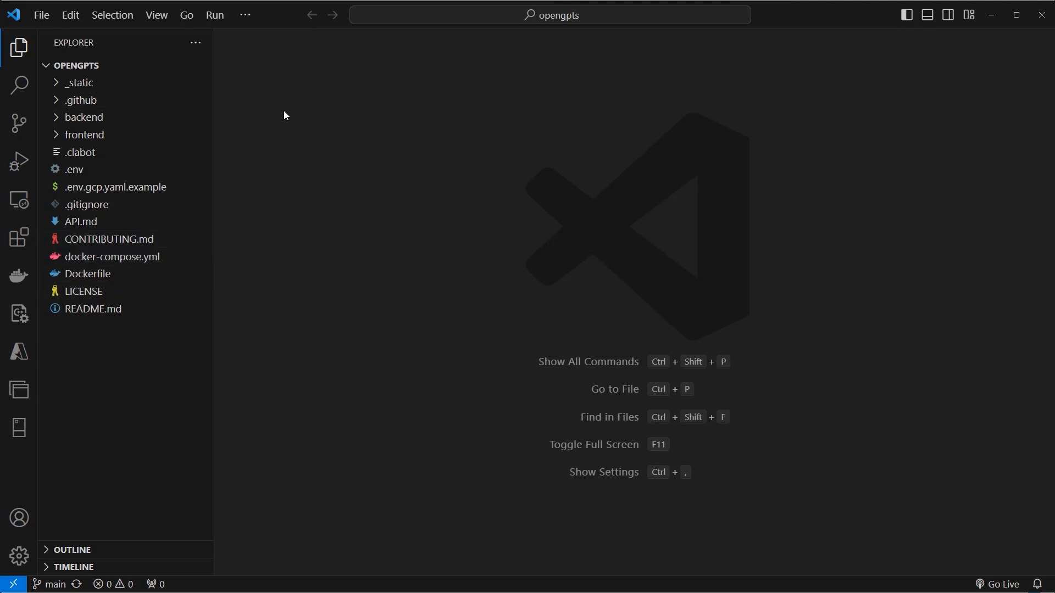
# Review docker-compose.yml, highlighting the redis service, backend service and dockerfile build setting
pyautogui.doubleClick(112, 257)
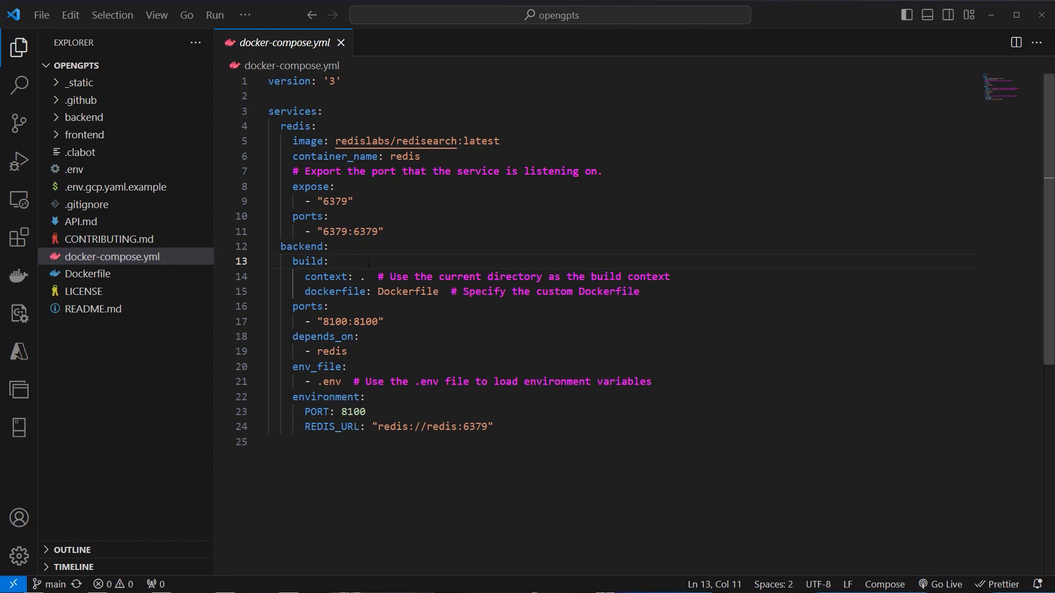
pyautogui.doubleClick(295, 125)
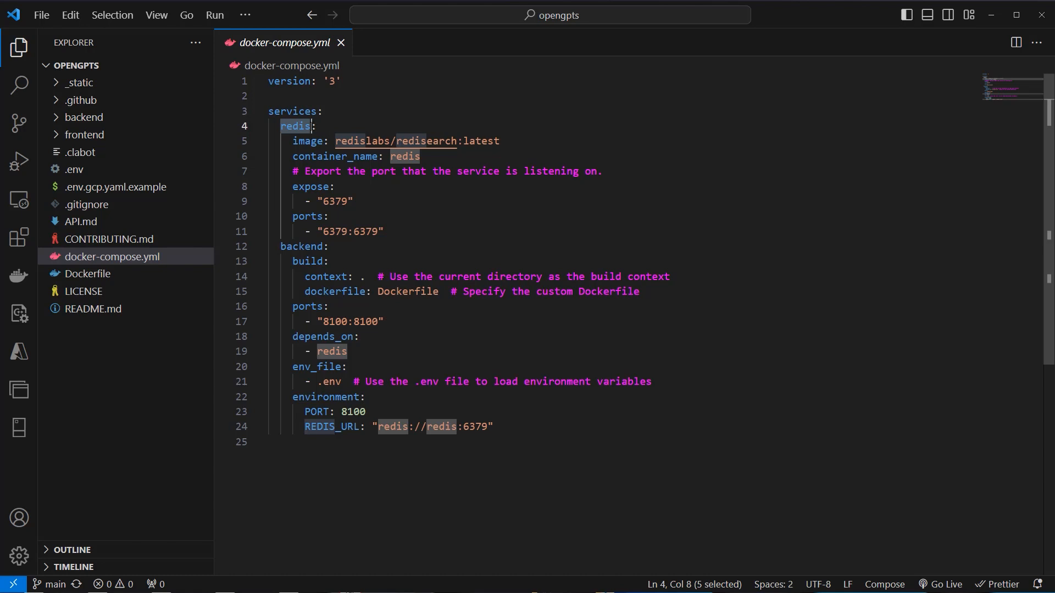
pyautogui.doubleClick(302, 247)
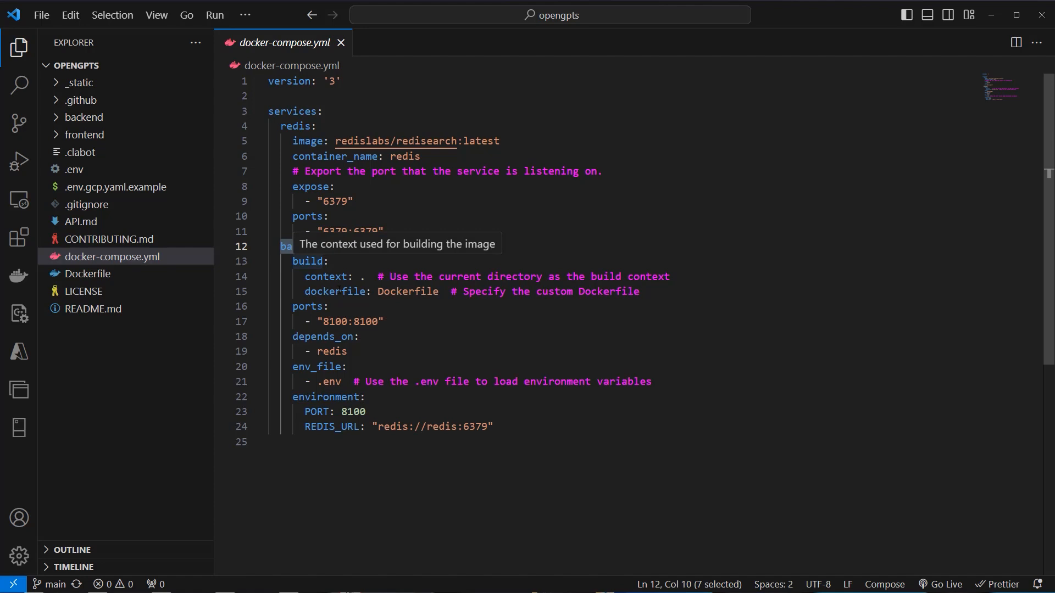
pyautogui.doubleClick(334, 291)
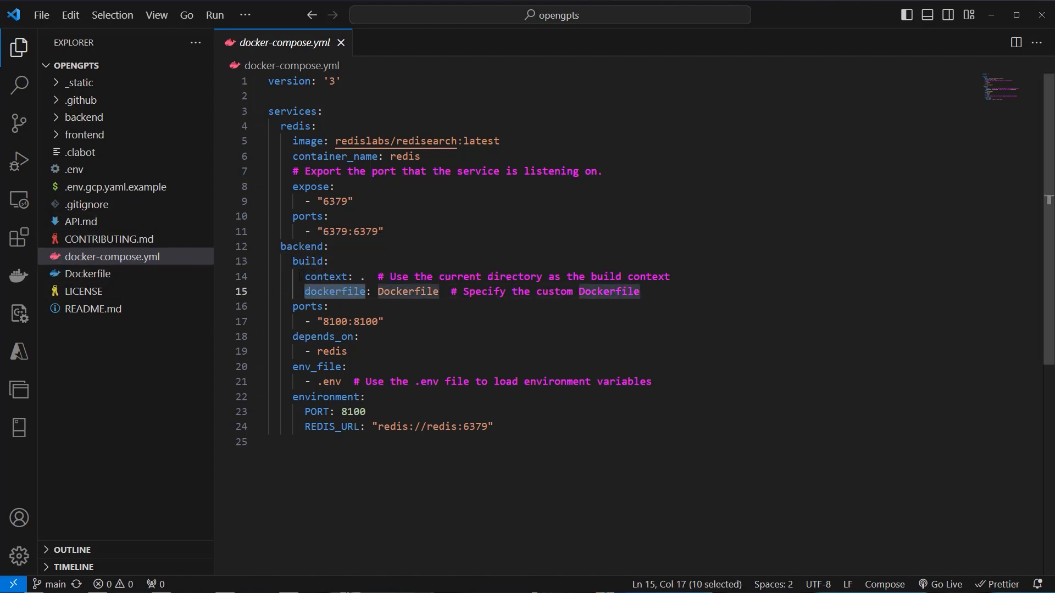
pyautogui.moveTo(87, 273)
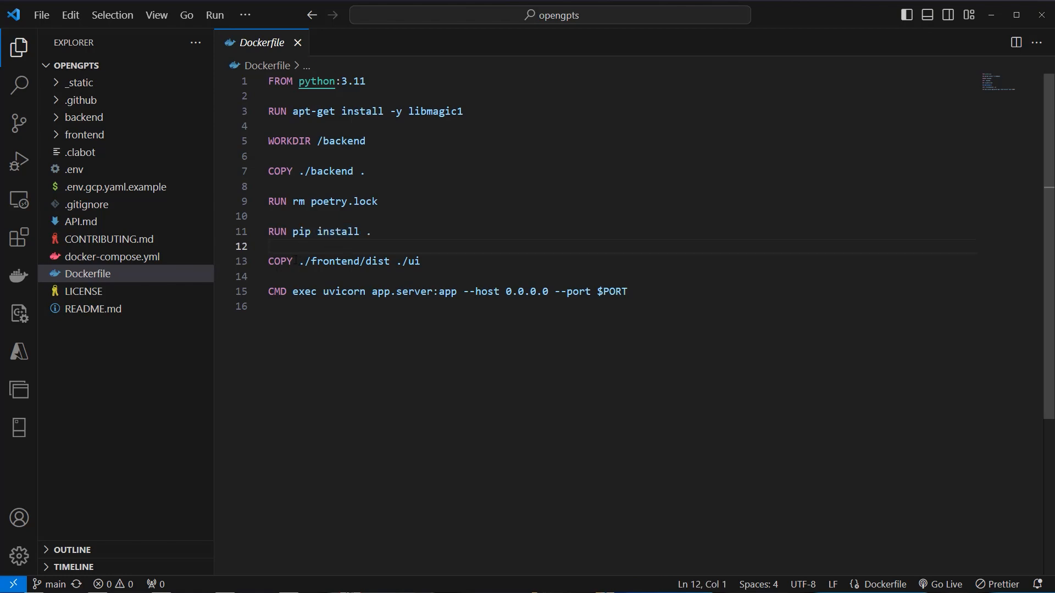
# Review the Dockerfile's frontend dist copy step and uvicorn server start command
pyautogui.doubleClick(377, 262)
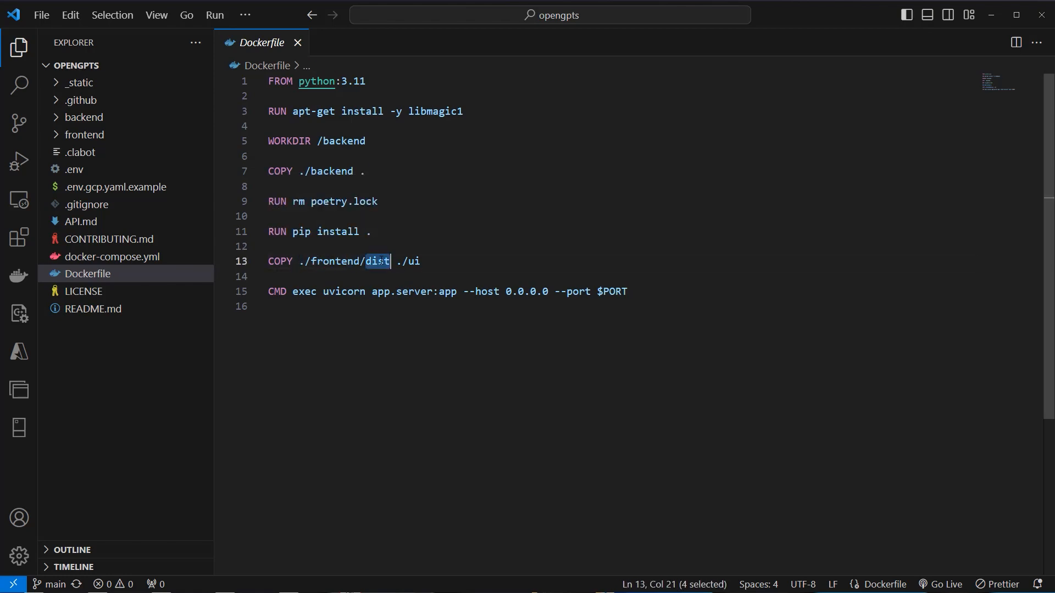
pyautogui.moveTo(104, 139)
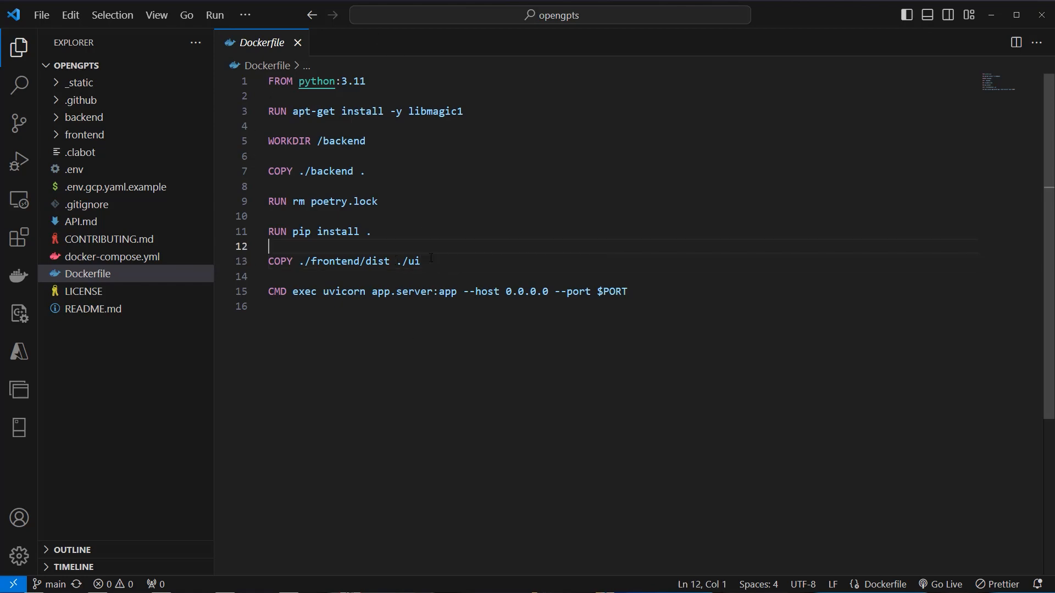
pyautogui.click(274, 291)
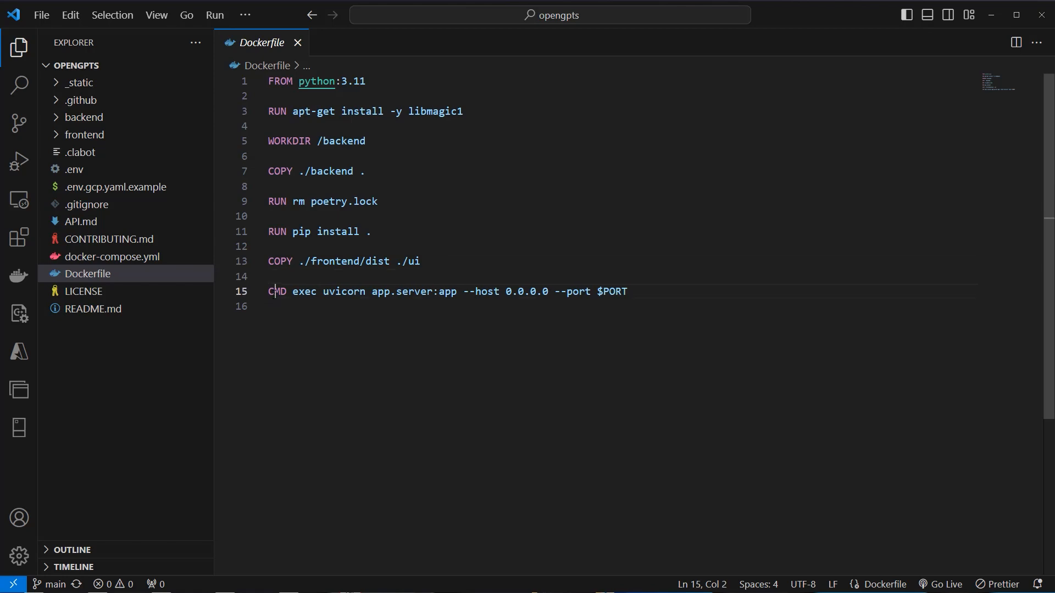
pyautogui.doubleClick(343, 291)
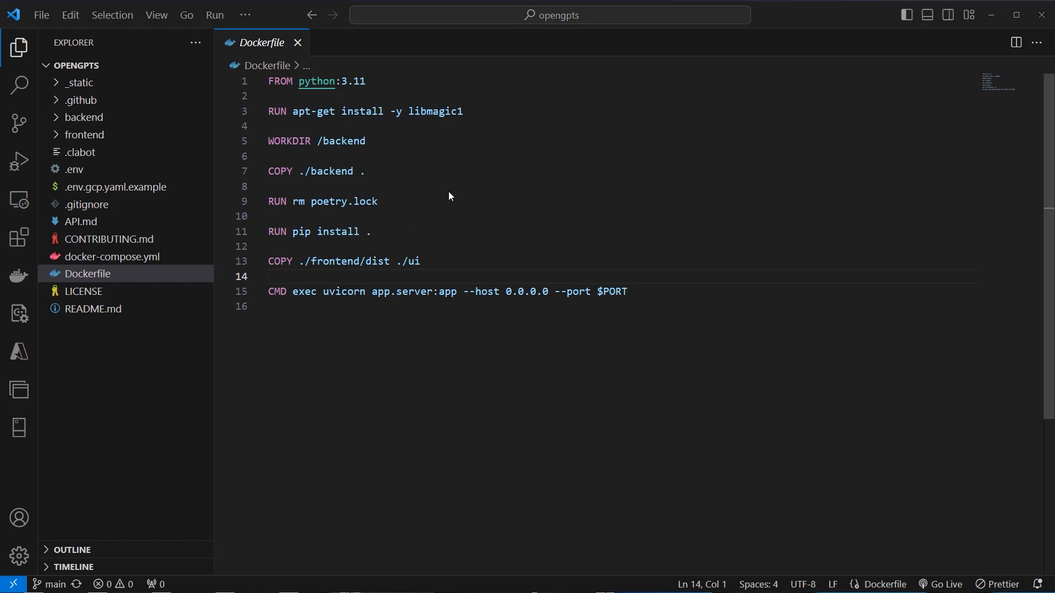
pyautogui.moveTo(504, 173)
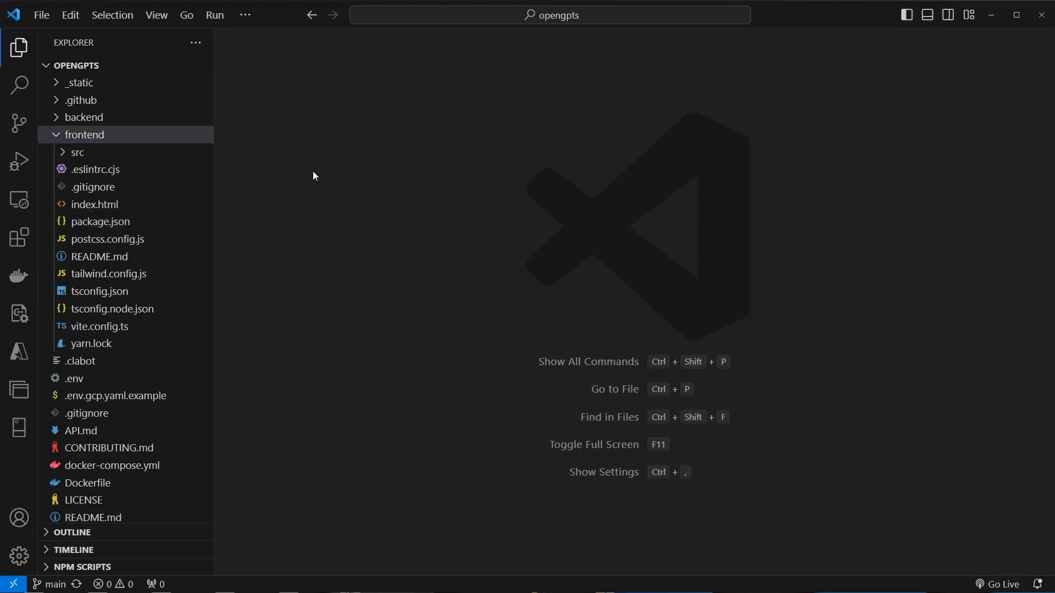
# Review the dev script in frontend/package.json and start a new integrated terminal
pyautogui.click(100, 222)
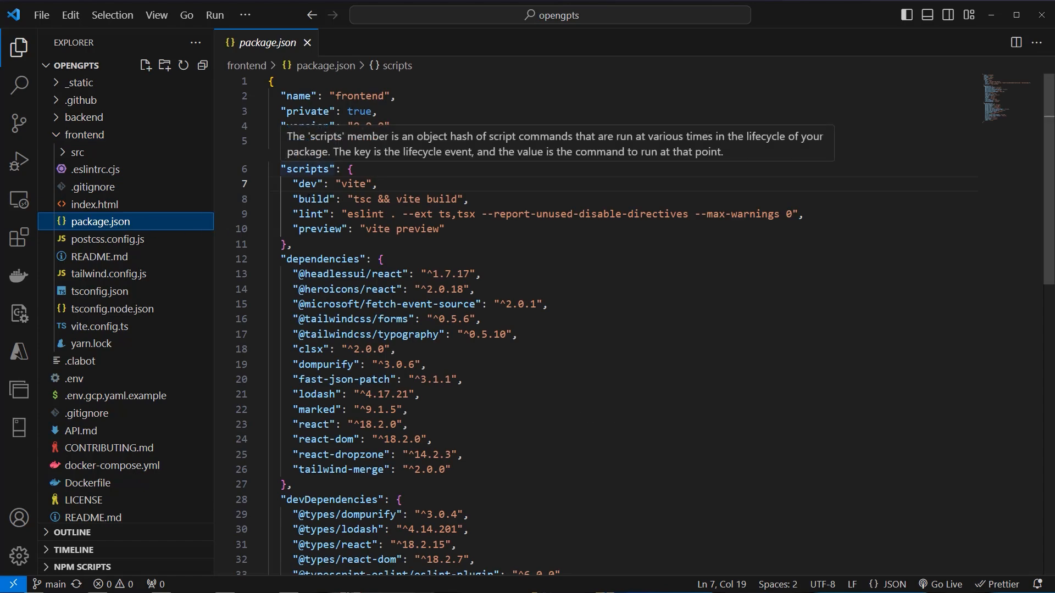
pyautogui.doubleClick(313, 199)
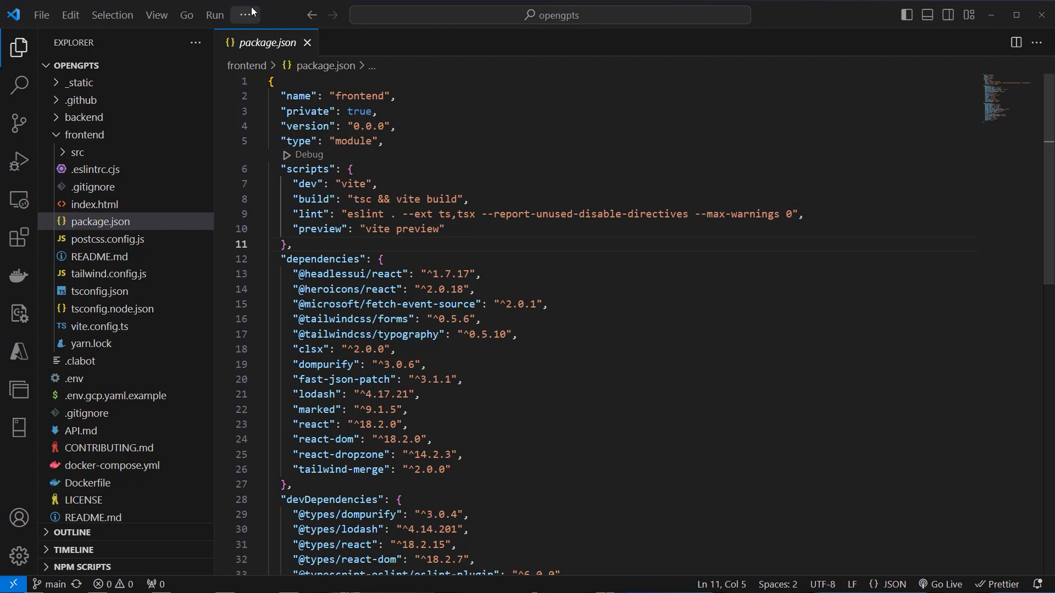
pyautogui.click(245, 14)
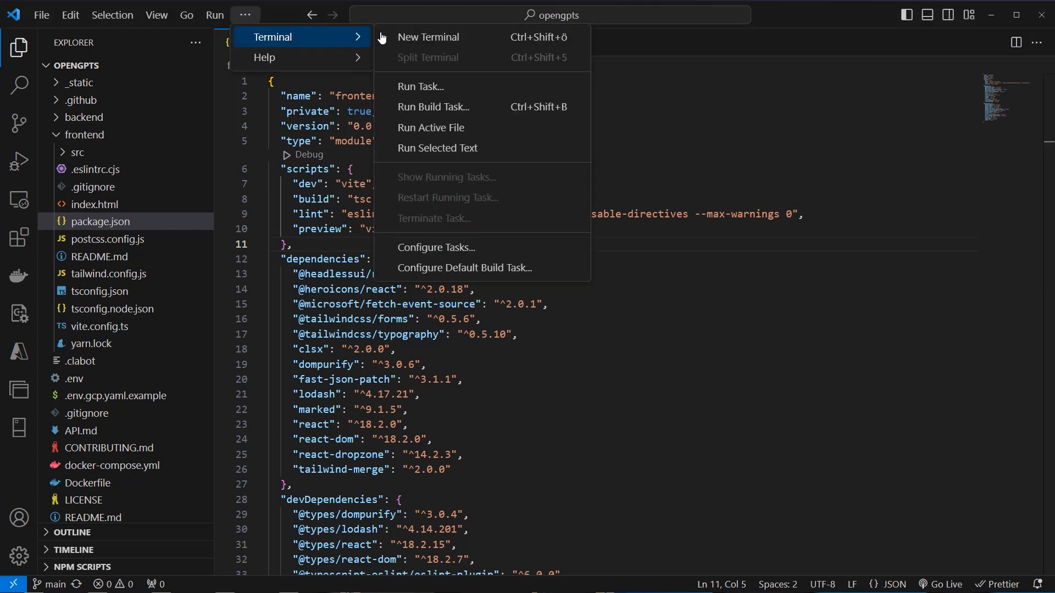
pyautogui.click(427, 37)
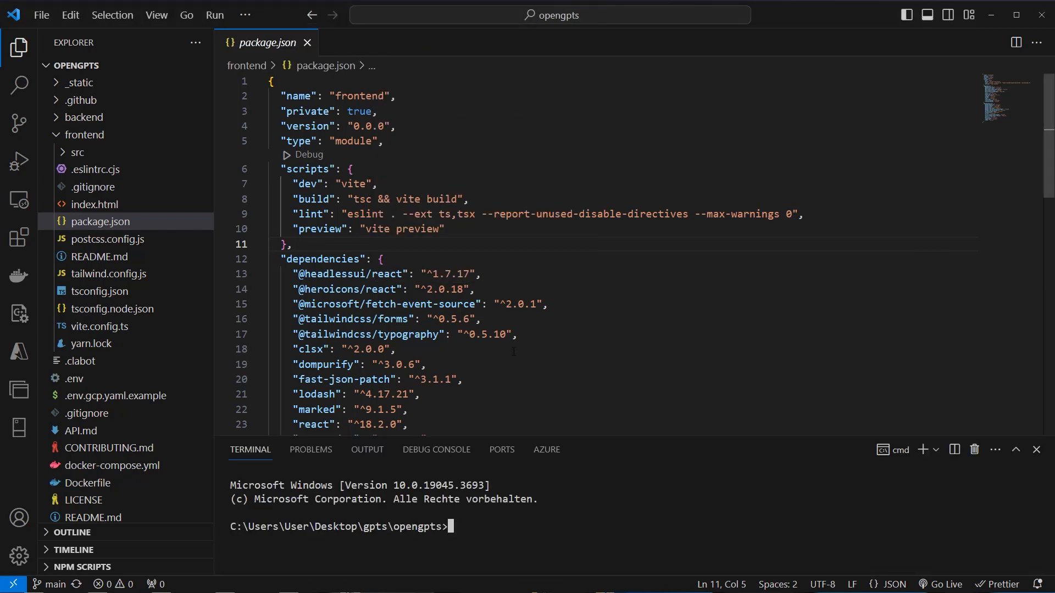
# Run node --version (v18.12.1) and npm install to add the frontend packages
pyautogui.write('node --versio')
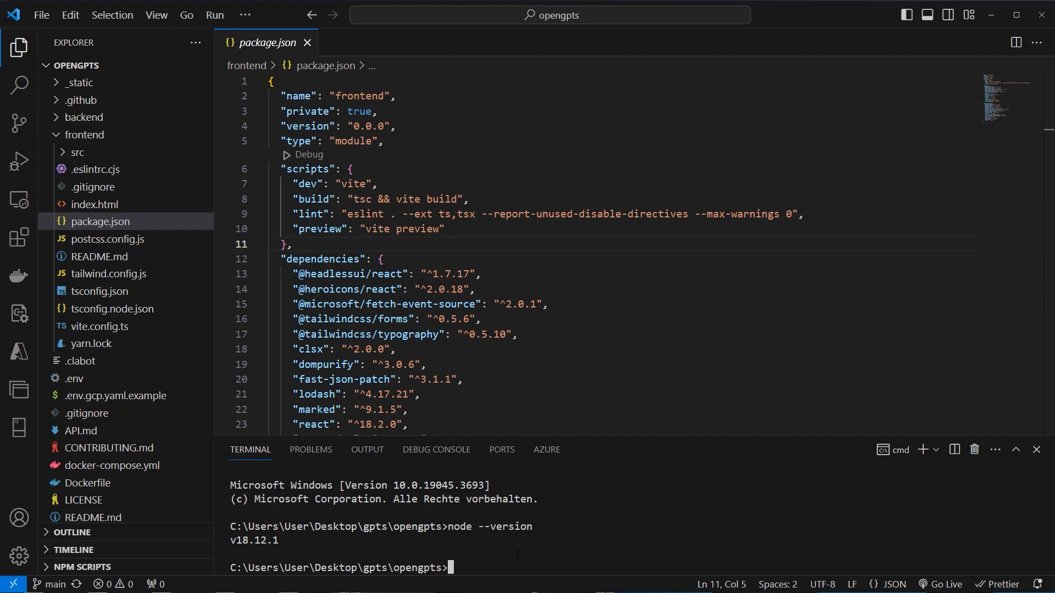
pyautogui.write('np,')
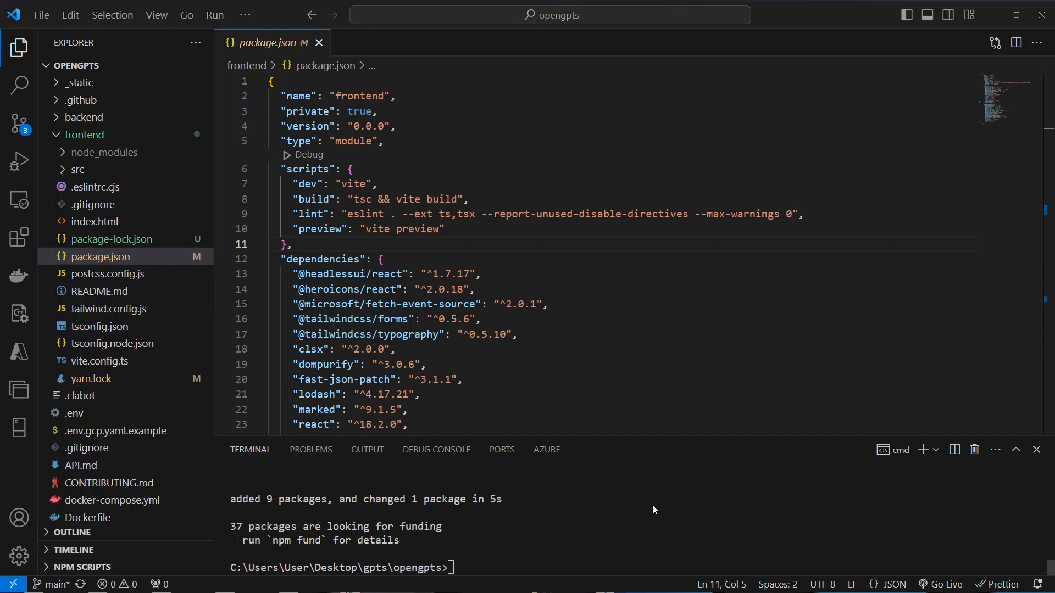
pyautogui.moveTo(90, 379)
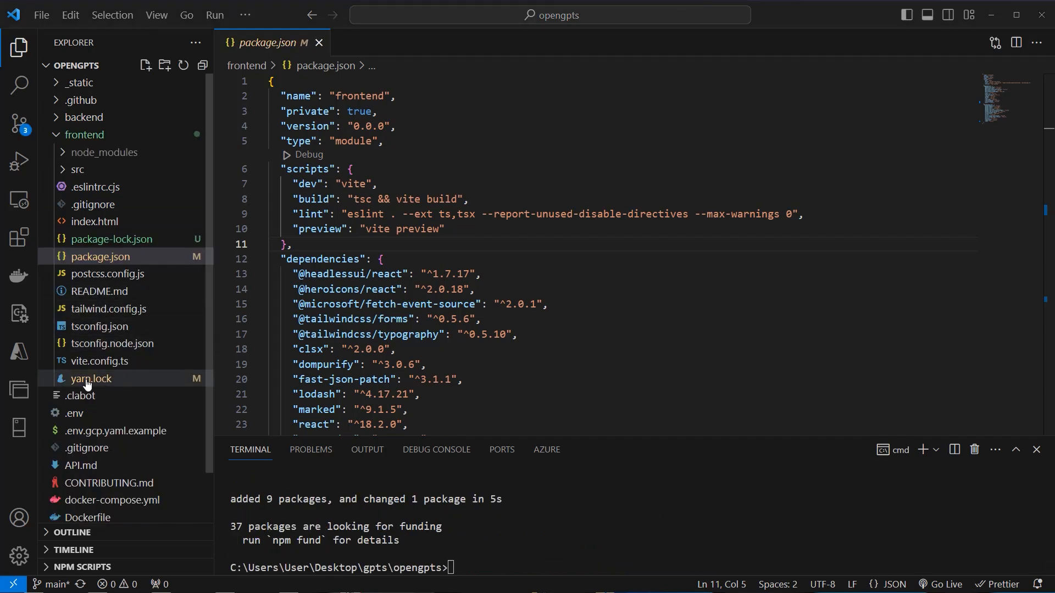
pyautogui.moveTo(100, 382)
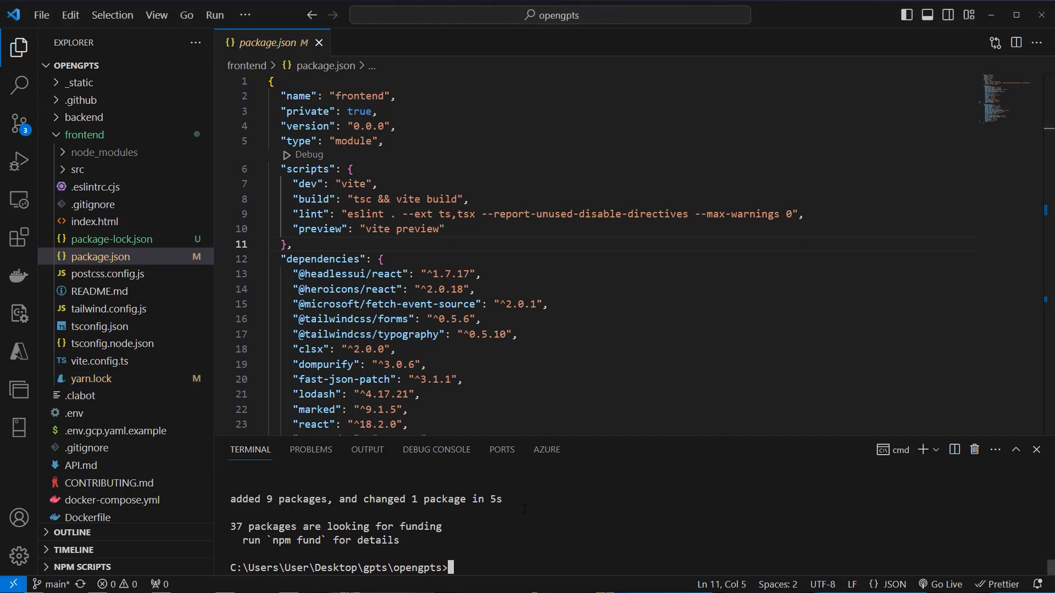
pyautogui.write('n')
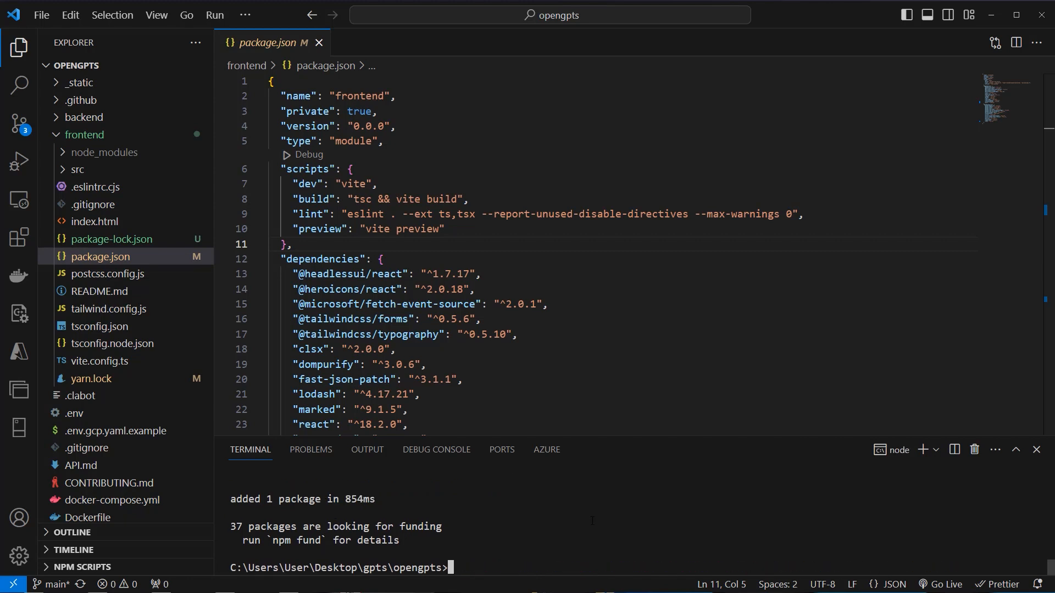
pyautogui.write('cd')
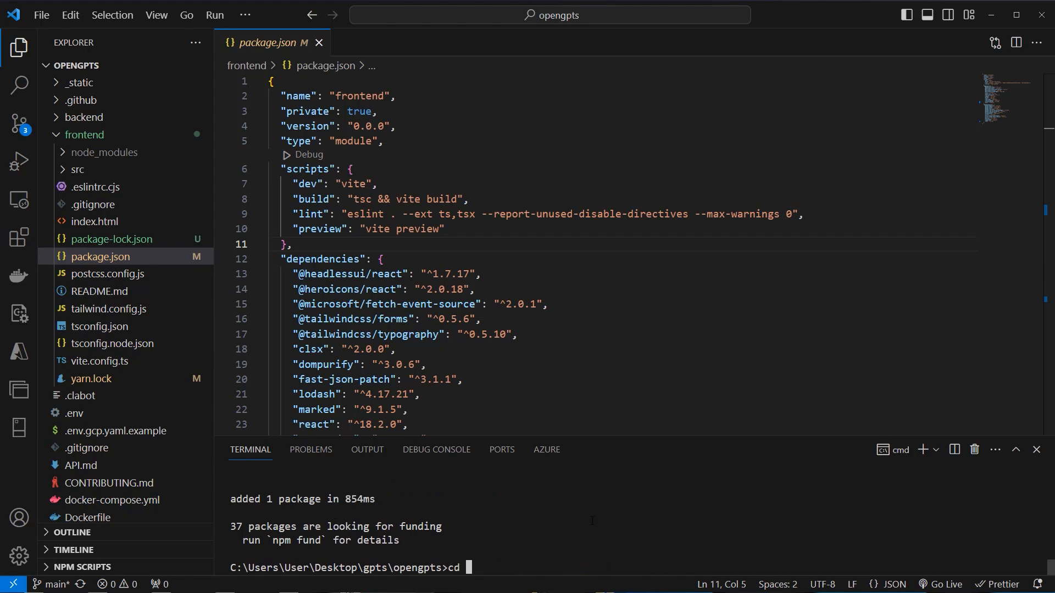
# Run cd frontend and yarn build to produce the frontend dist folder
pyautogui.write('frontend')
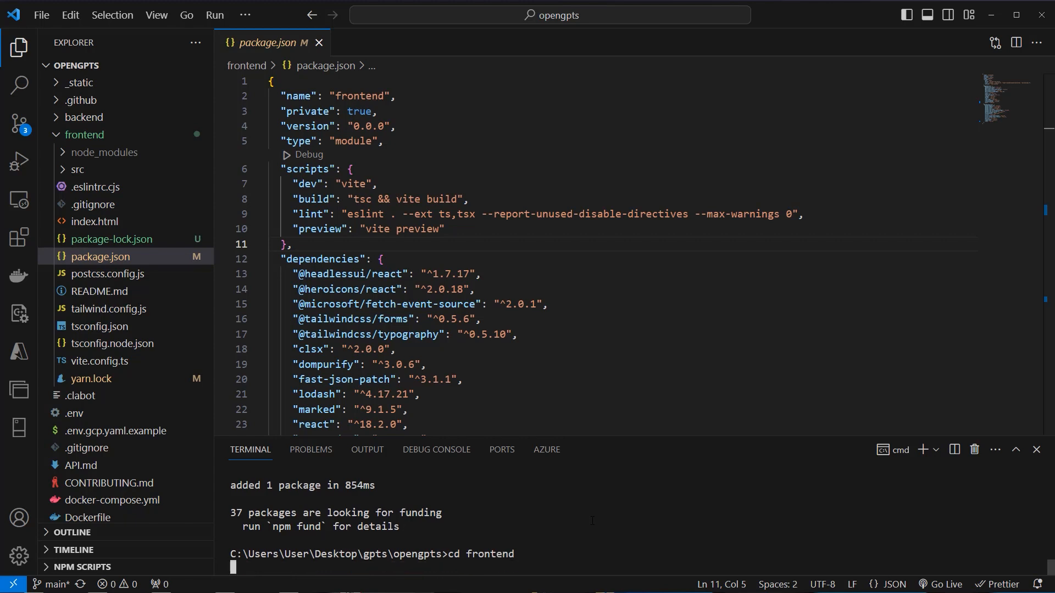
pyautogui.write('ya')
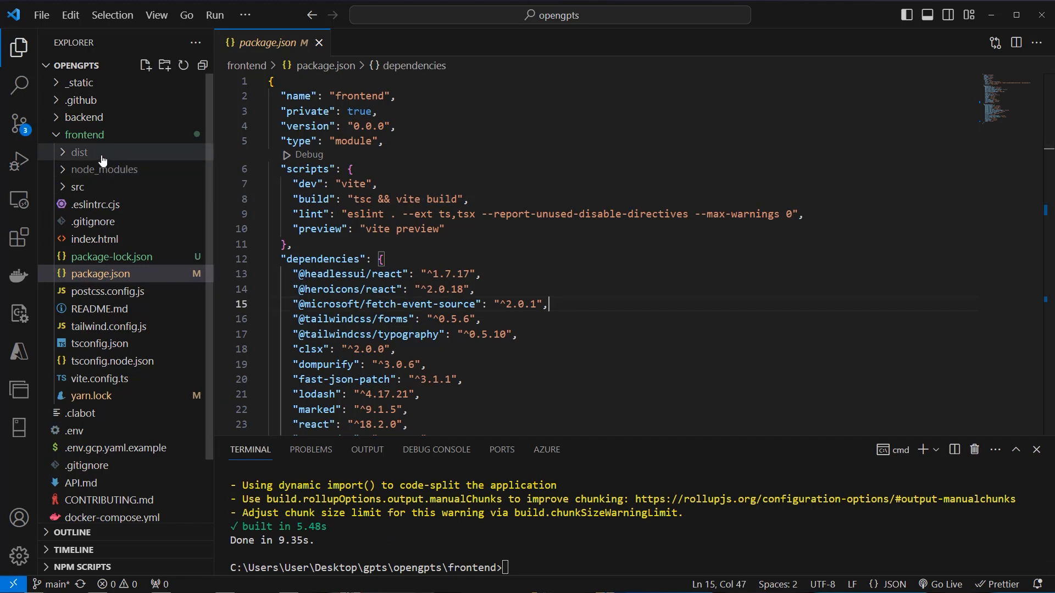
pyautogui.moveTo(80, 152)
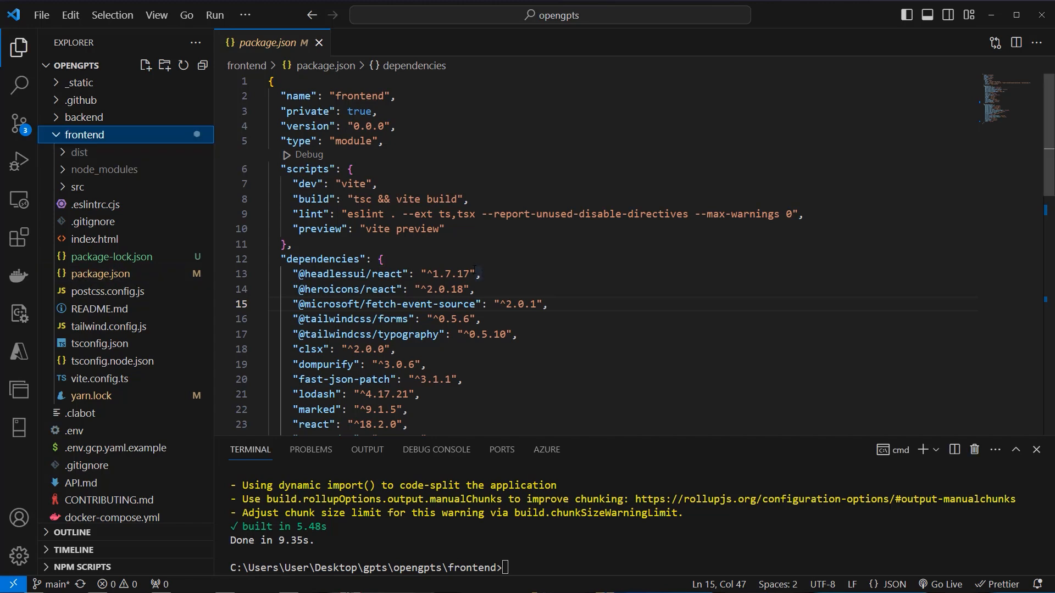
# Replace the .env placeholders with a real OPENAI_API_KEY plus YDC and Tavily keys set to test
pyautogui.click(85, 134)
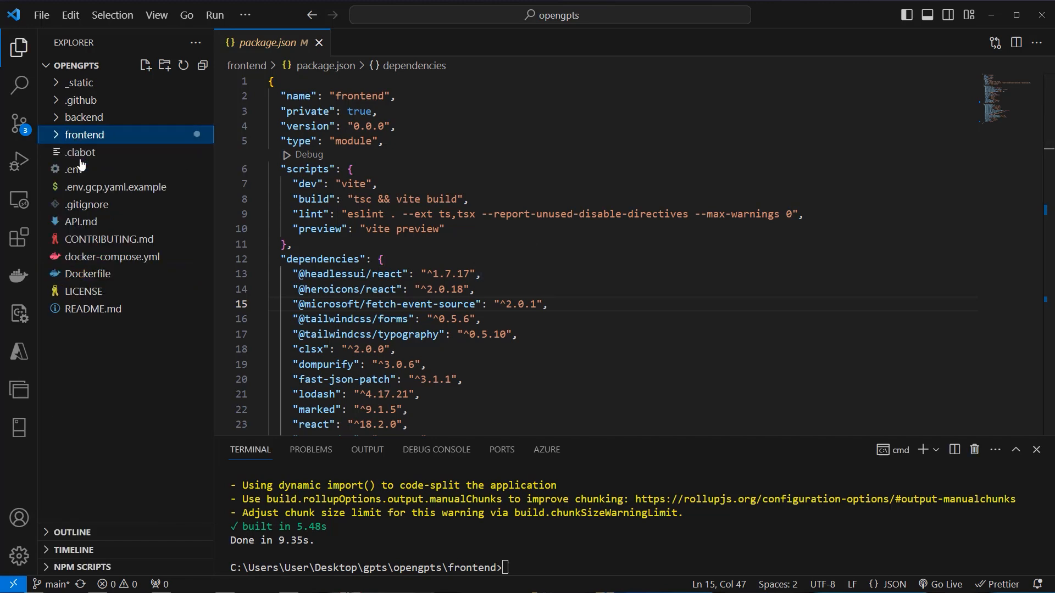
pyautogui.click(74, 169)
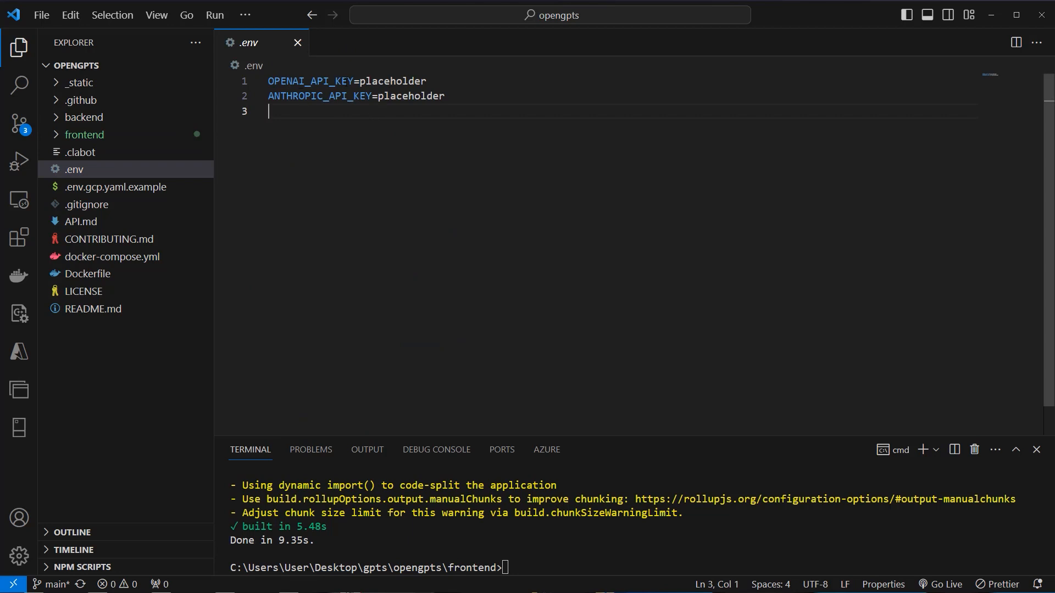
pyautogui.doubleClick(392, 80)
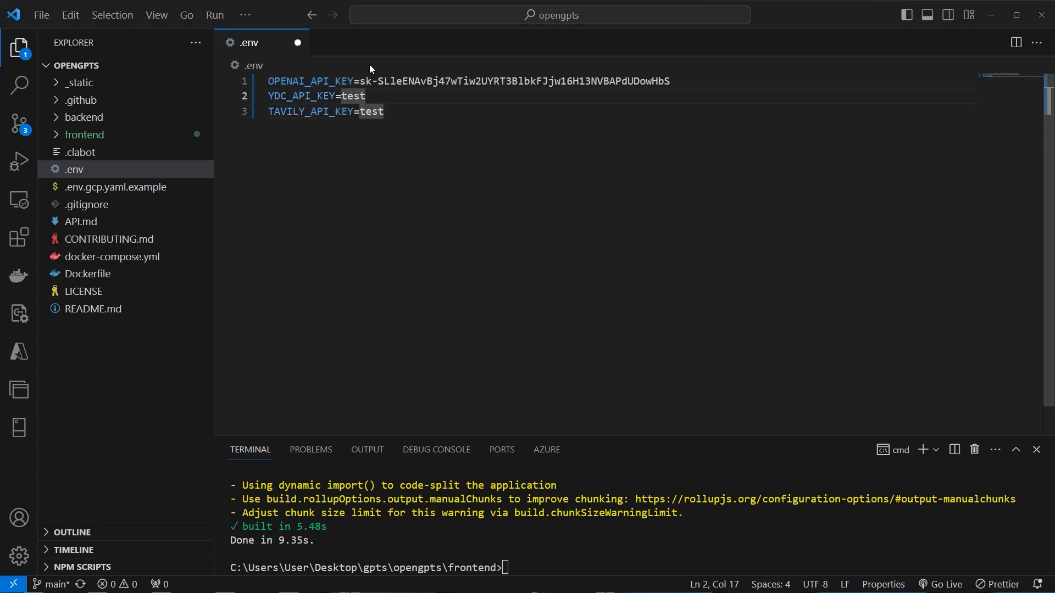
pyautogui.doubleClick(301, 96)
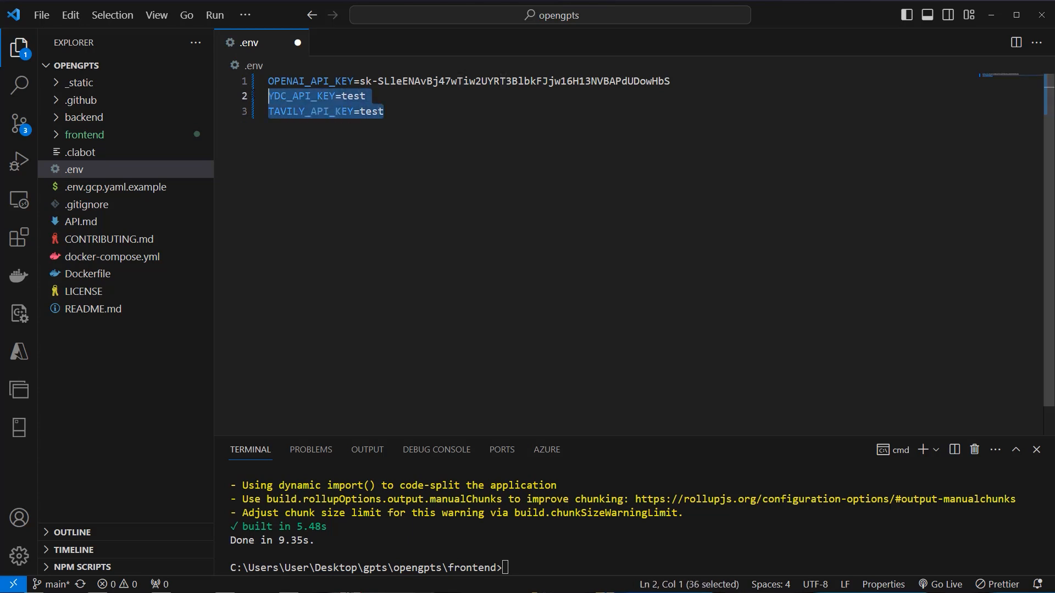
pyautogui.click(384, 112)
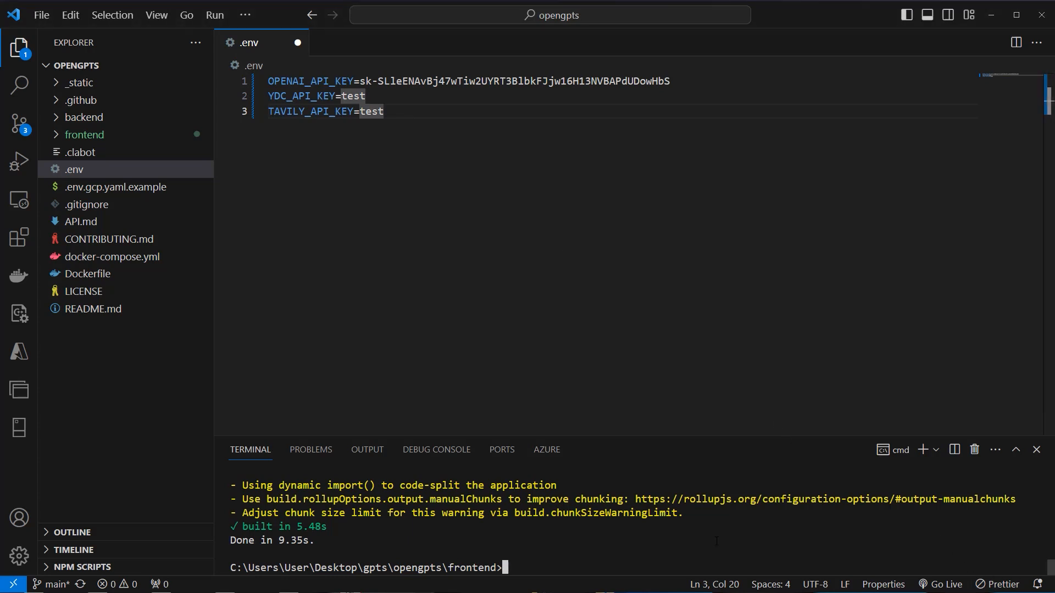
# Run cd .. and docker compose up to build and start the OpenGPTs containers
pyautogui.write('cd ..')
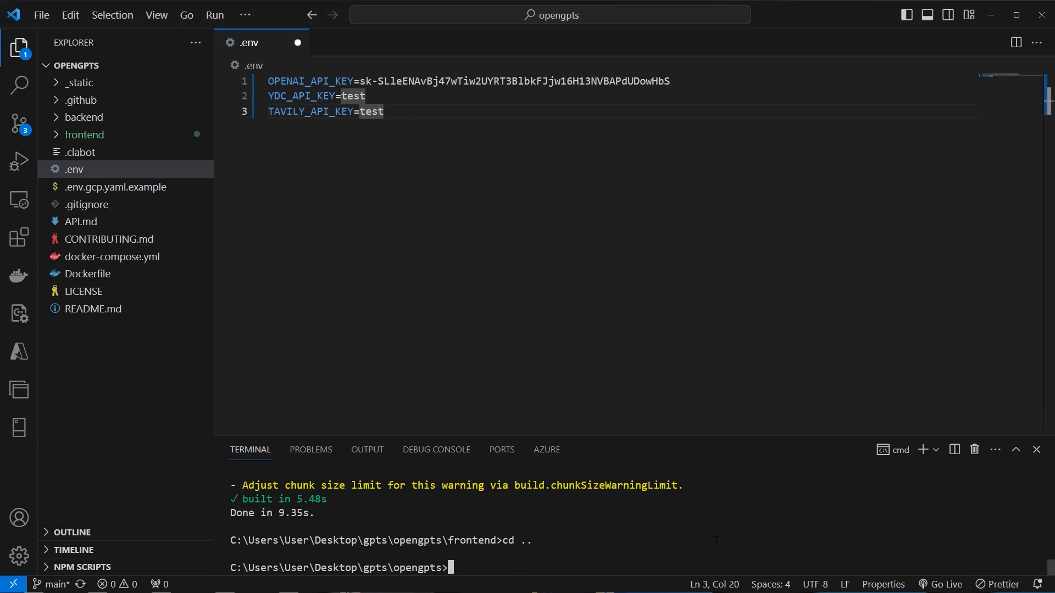
pyautogui.write('docker com')
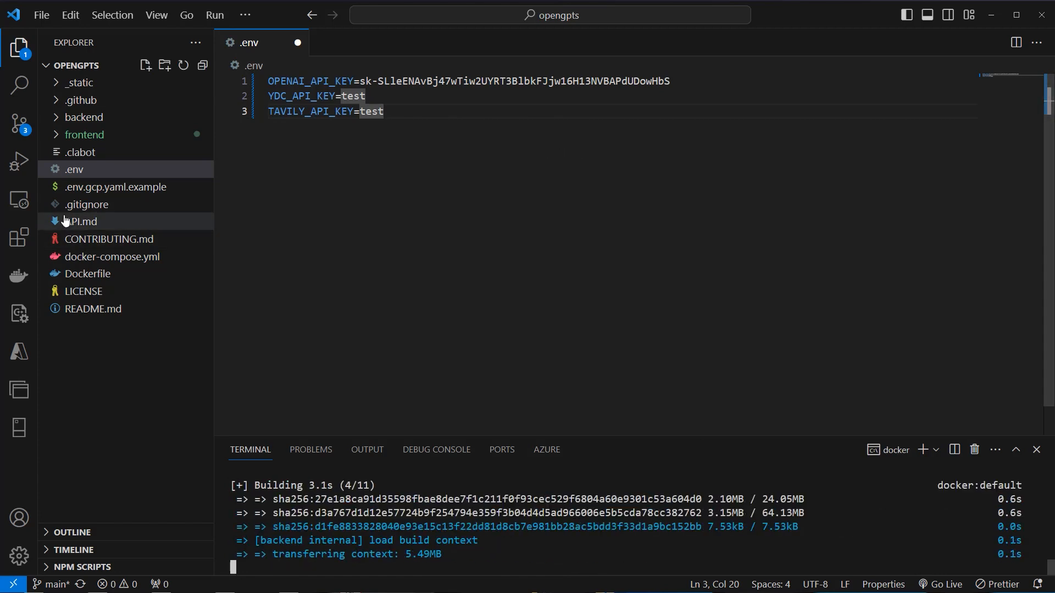
pyautogui.moveTo(86, 273)
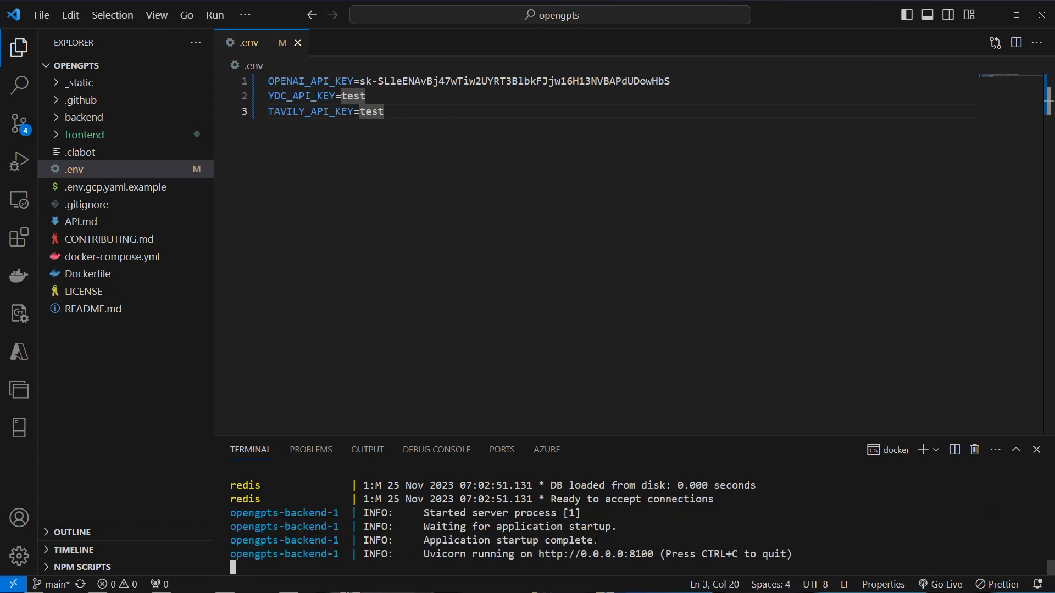
pyautogui.moveTo(594, 554)
pyautogui.write('localhost:81')
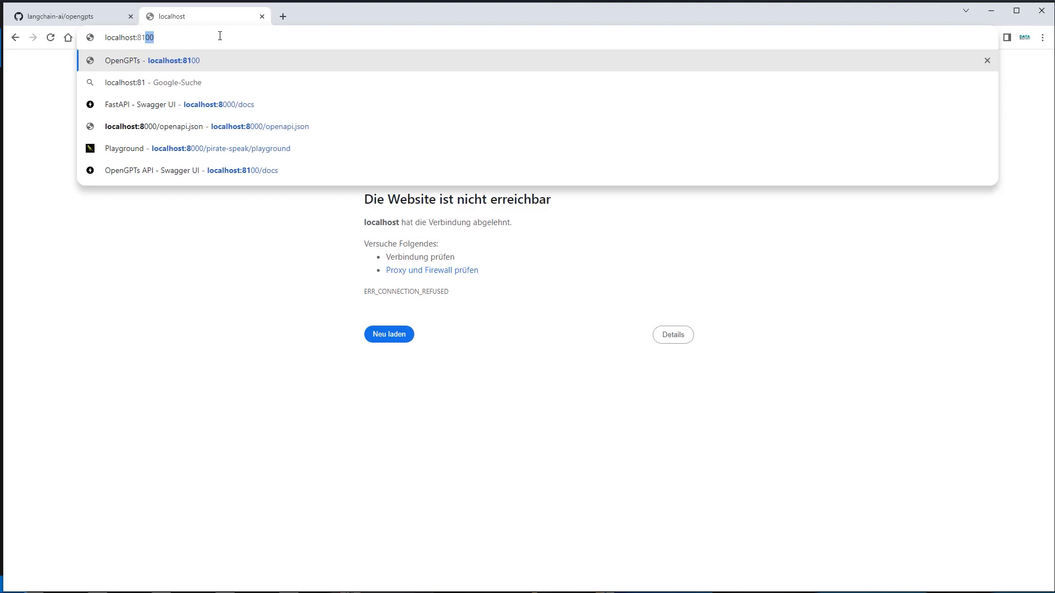
# Load localhost:8100 and keep GPT 3.5 Turbo as agent type after trying Claude 2
pyautogui.click(153, 60)
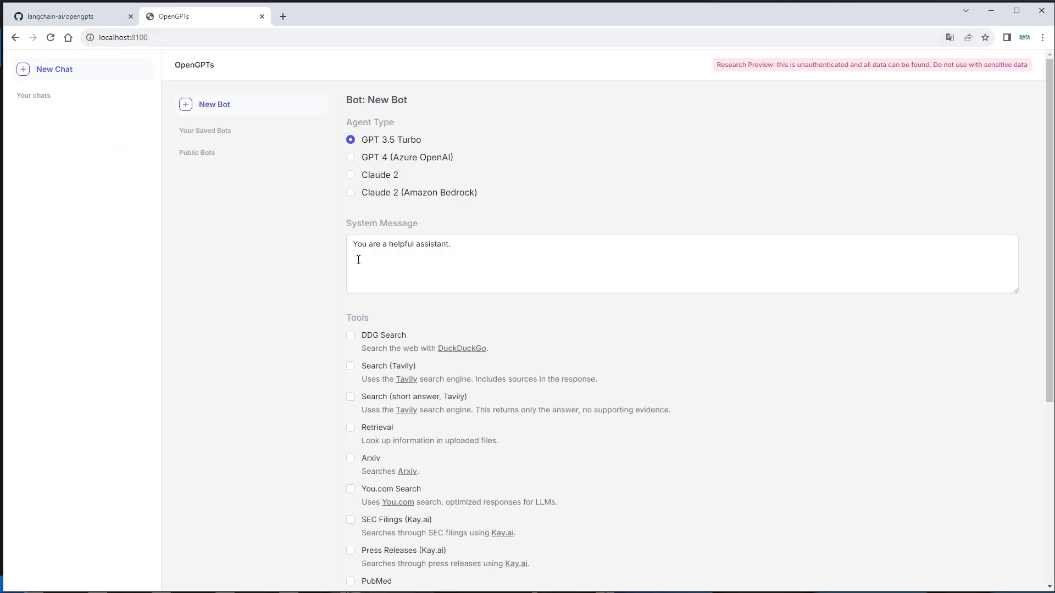
pyautogui.scroll(-3)
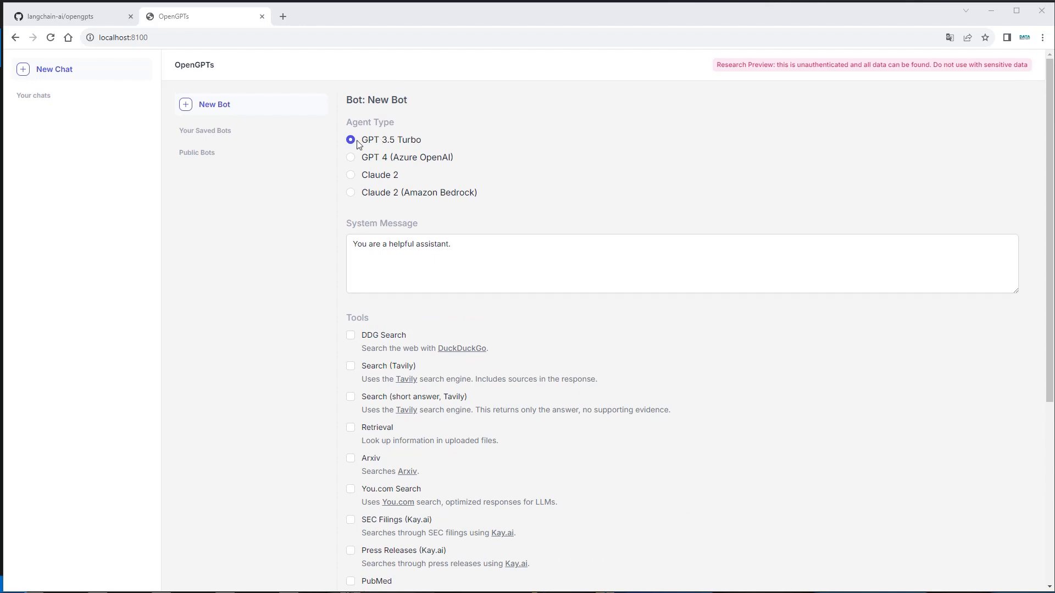
pyautogui.moveTo(367, 165)
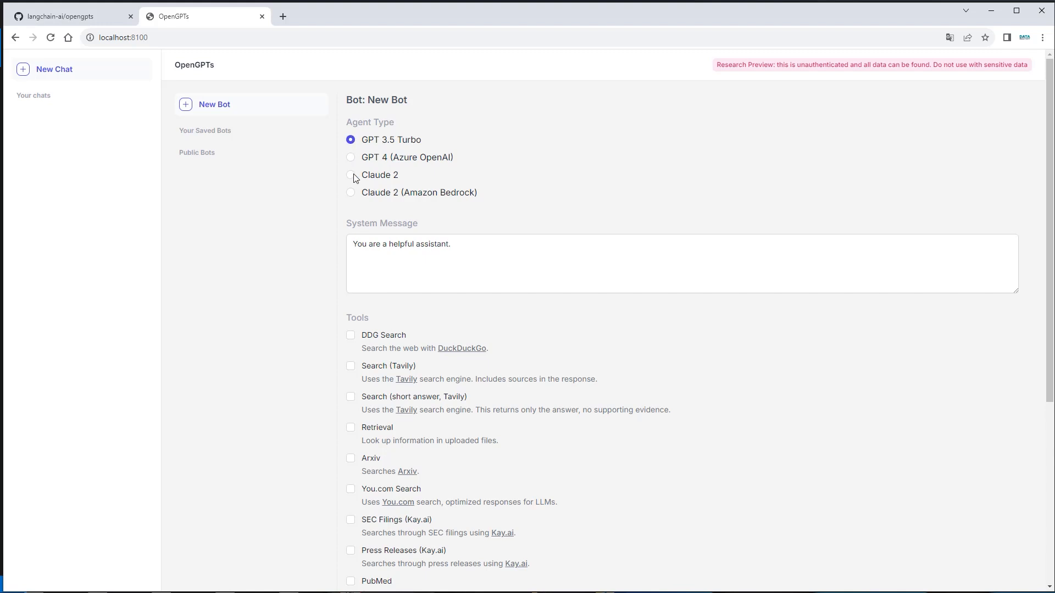
pyautogui.click(351, 193)
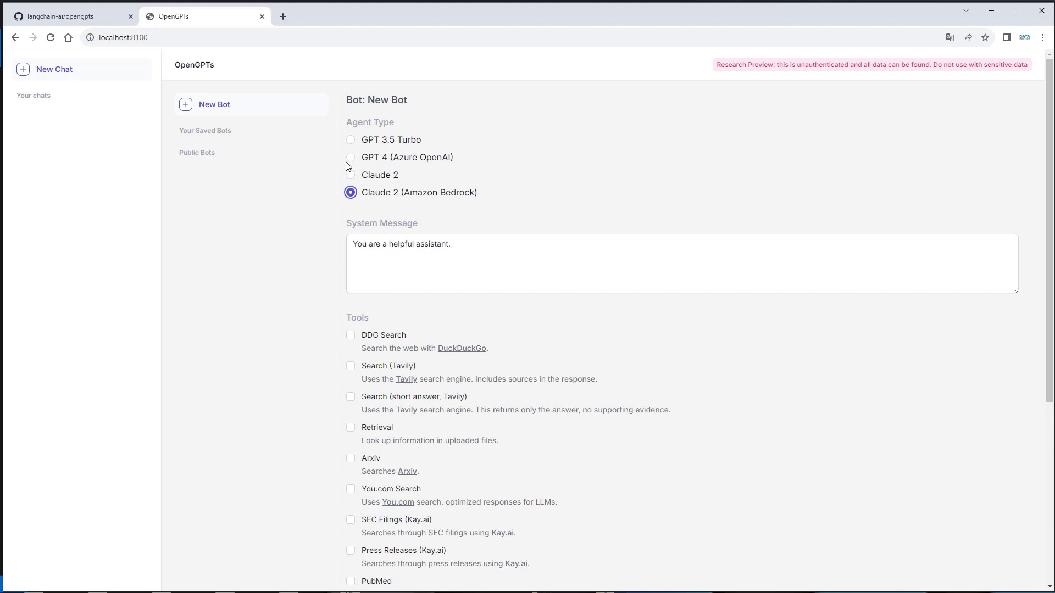
pyautogui.click(351, 140)
pyautogui.write('You are a')
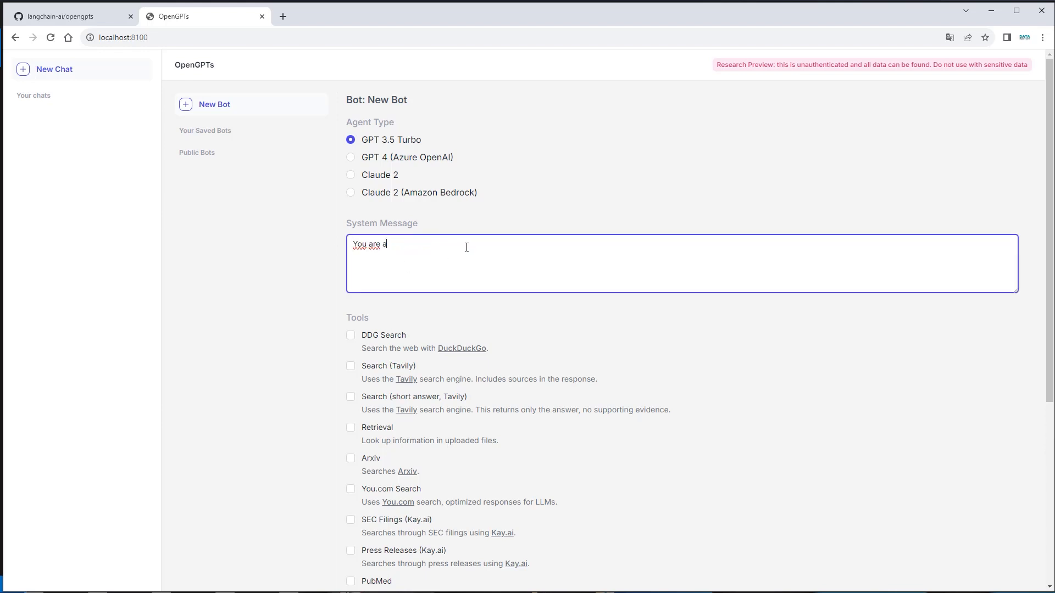
# Write a pirate-speaking system message, enable Retrieval and upload budget-friendly-suite.txt
pyautogui.write('pirate speaking bot')
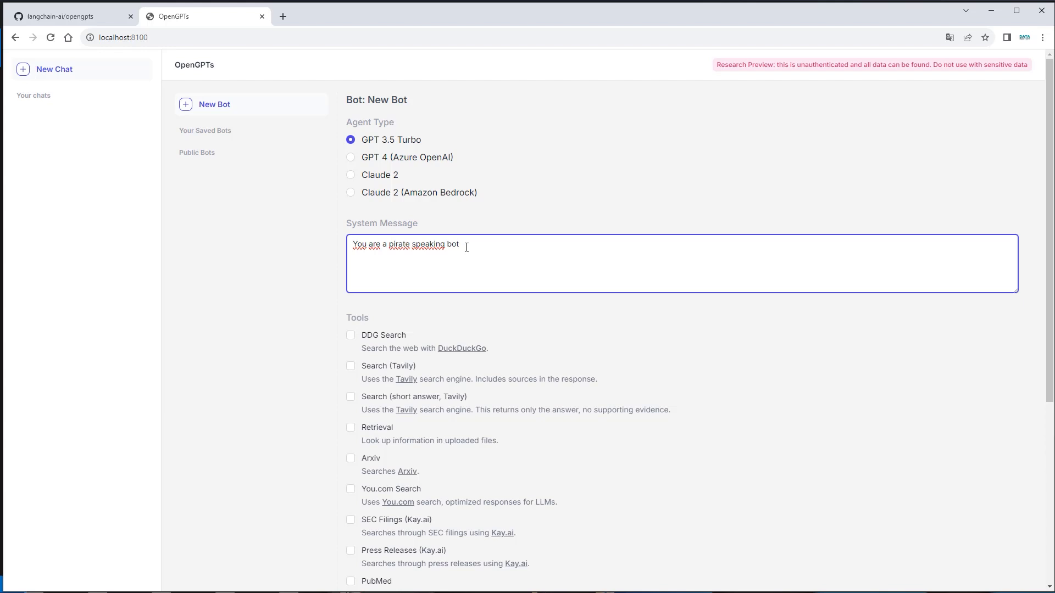
pyautogui.scroll(-3)
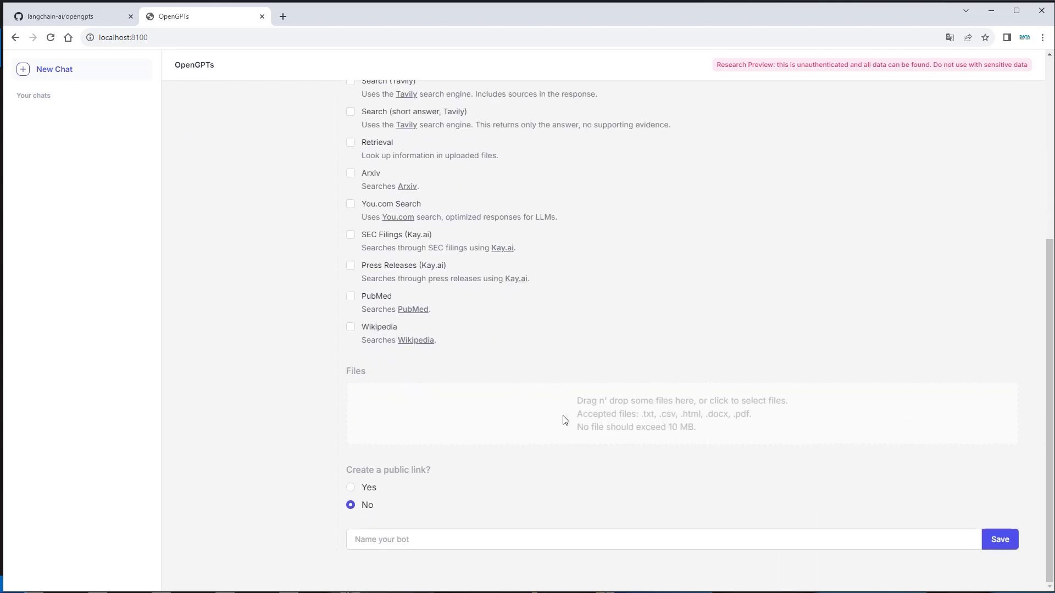
pyautogui.moveTo(323, 370)
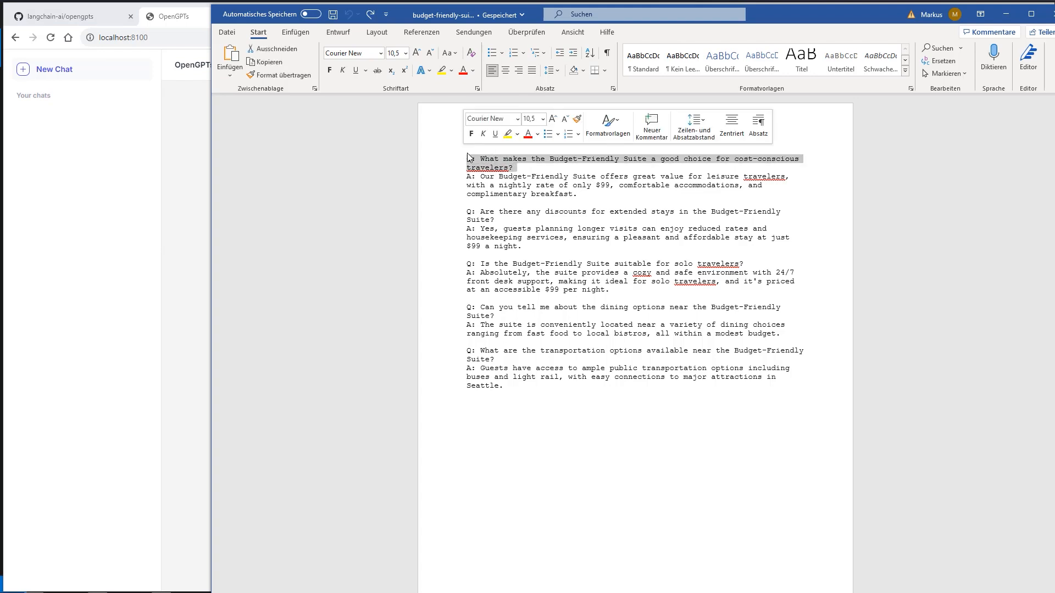
pyautogui.click(467, 202)
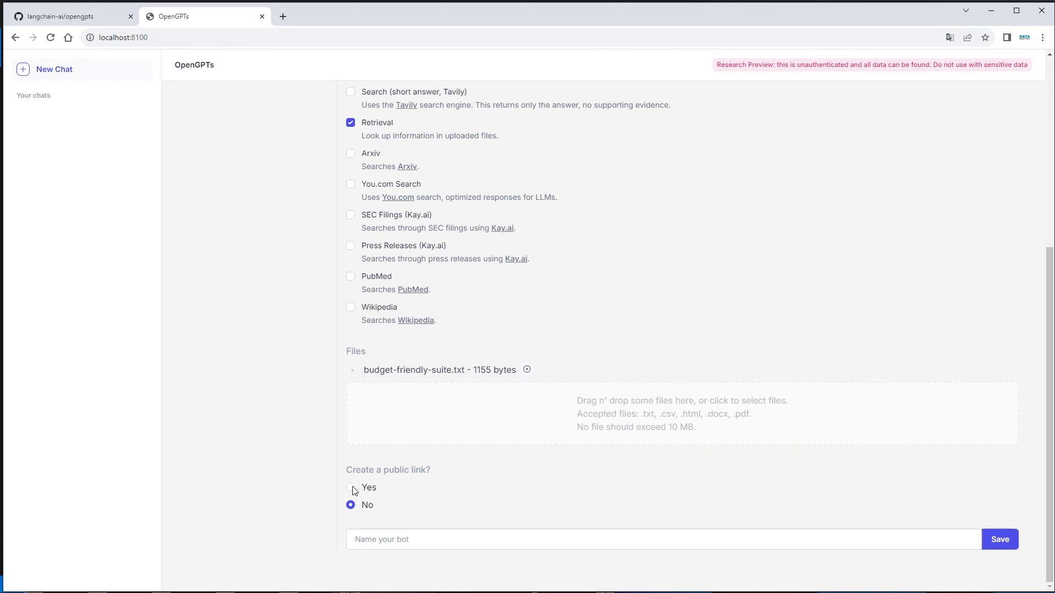
pyautogui.moveTo(457, 309)
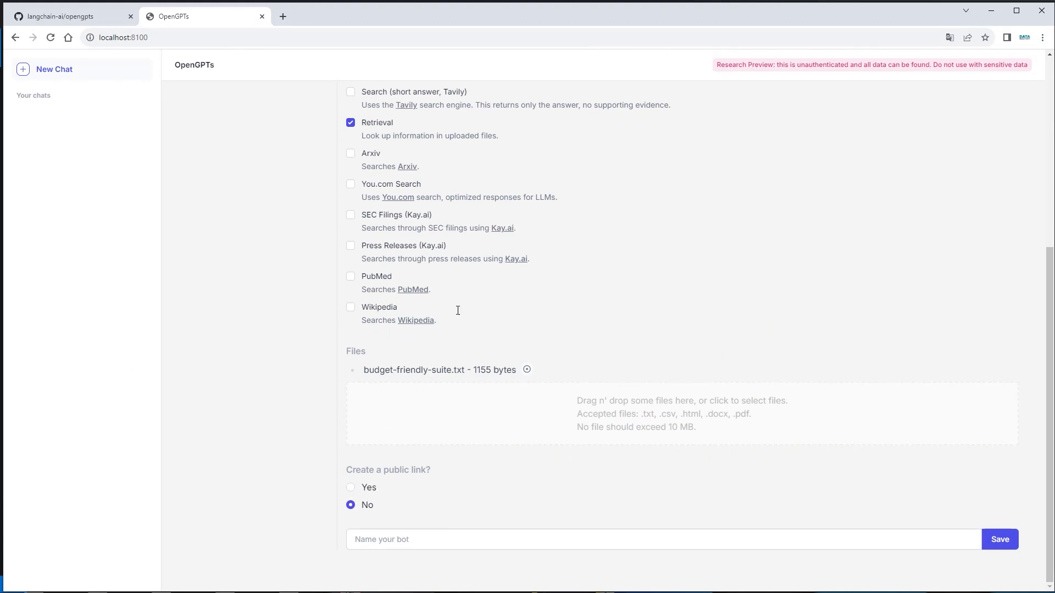
pyautogui.moveTo(640, 531)
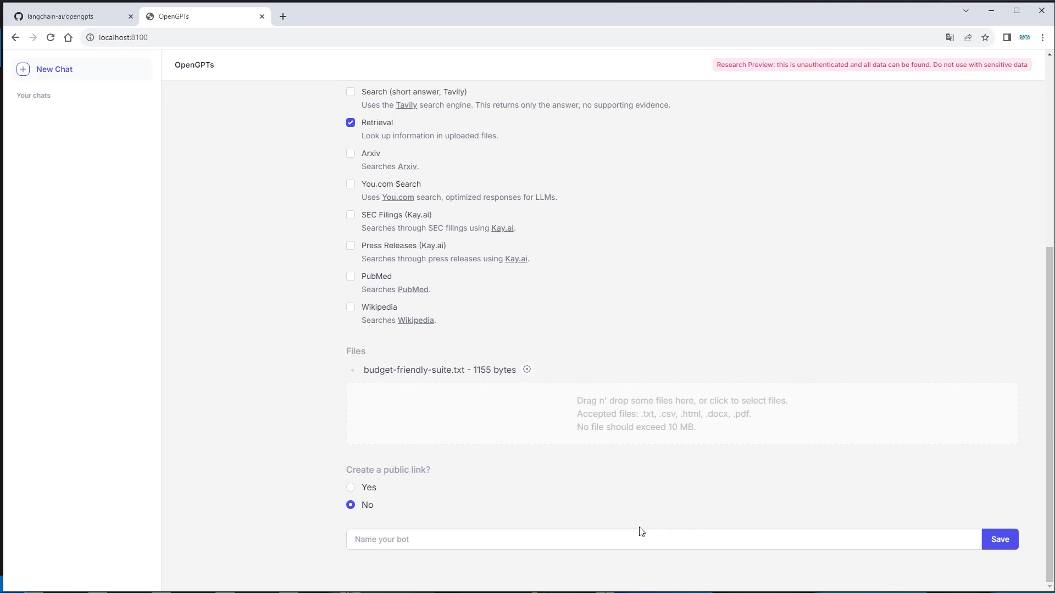
# Name the bot 'Hotel pirate bot', save it and select it under Your Saved Bots
pyautogui.click(640, 539)
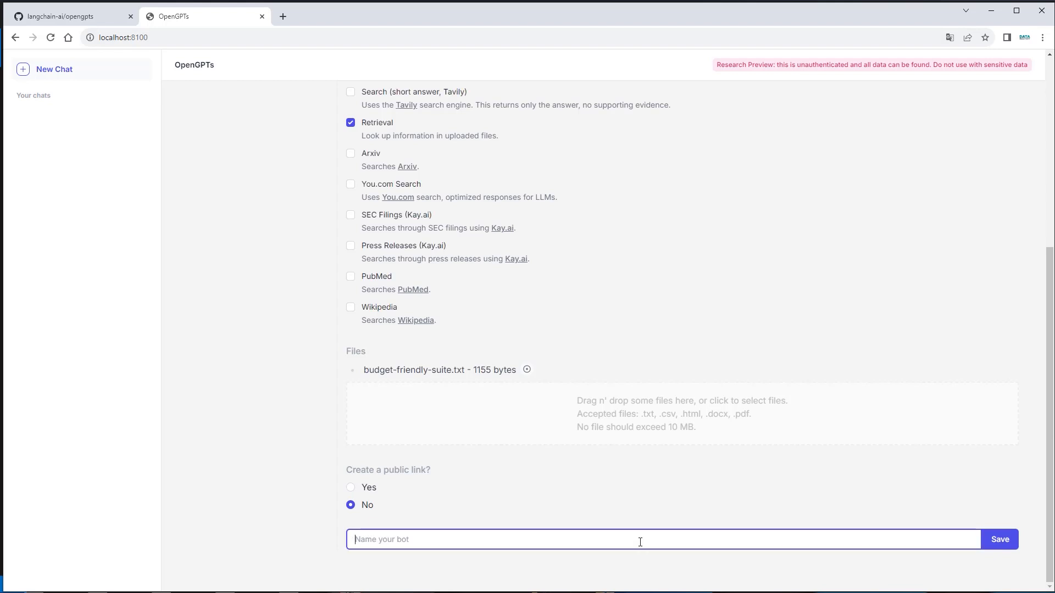
pyautogui.write('Hotel pirate bot')
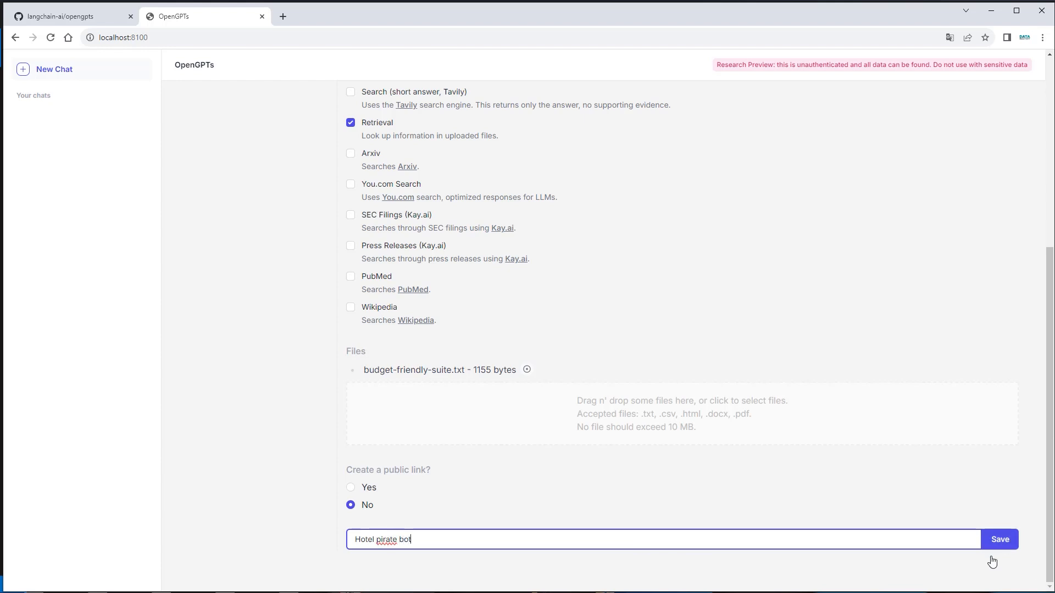
pyautogui.click(998, 538)
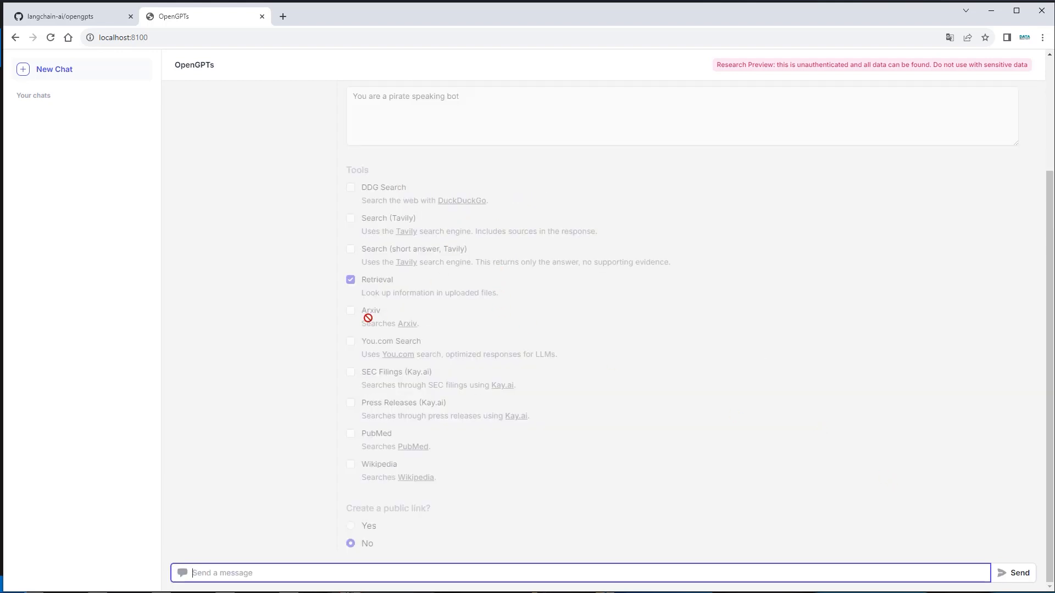
pyautogui.click(226, 152)
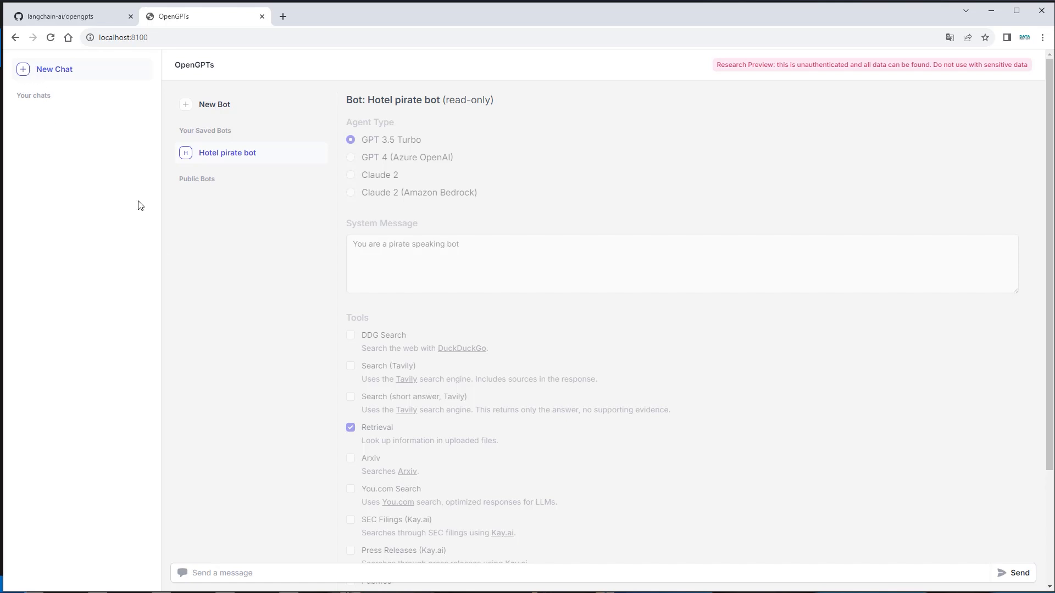
pyautogui.scroll(-3)
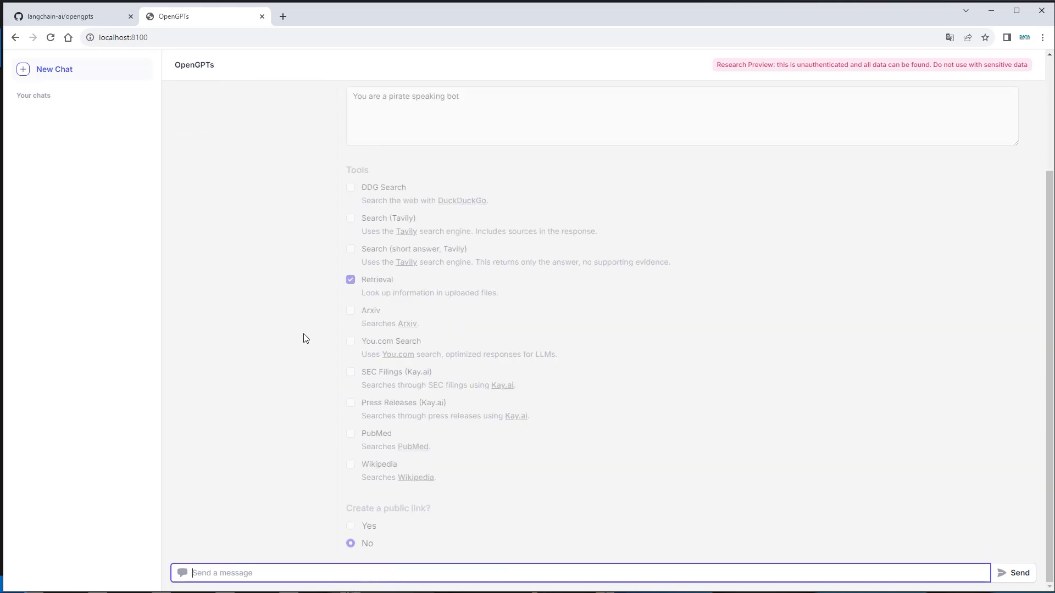
# Send the question 'how much does the budget friendly suite cost' to the Hotel pirate bot
pyautogui.click(227, 153)
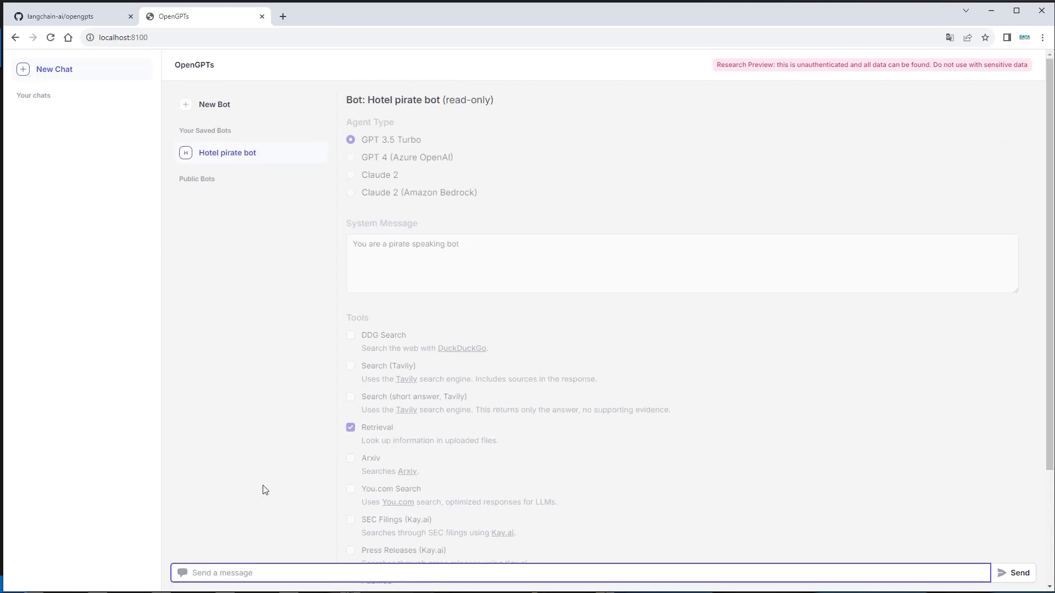
pyautogui.write('how much does does the')
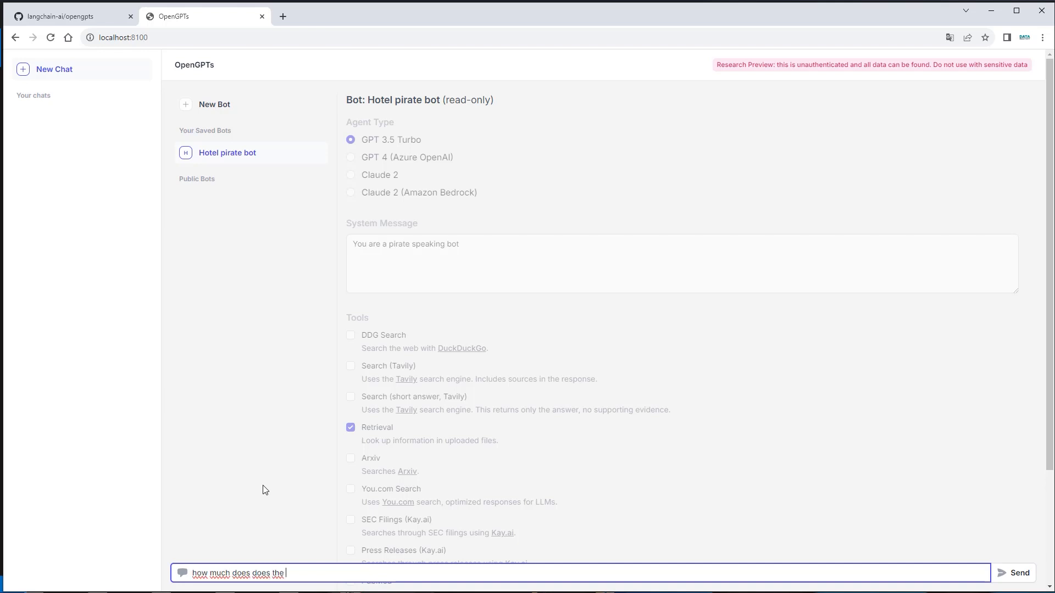
pyautogui.write('budget')
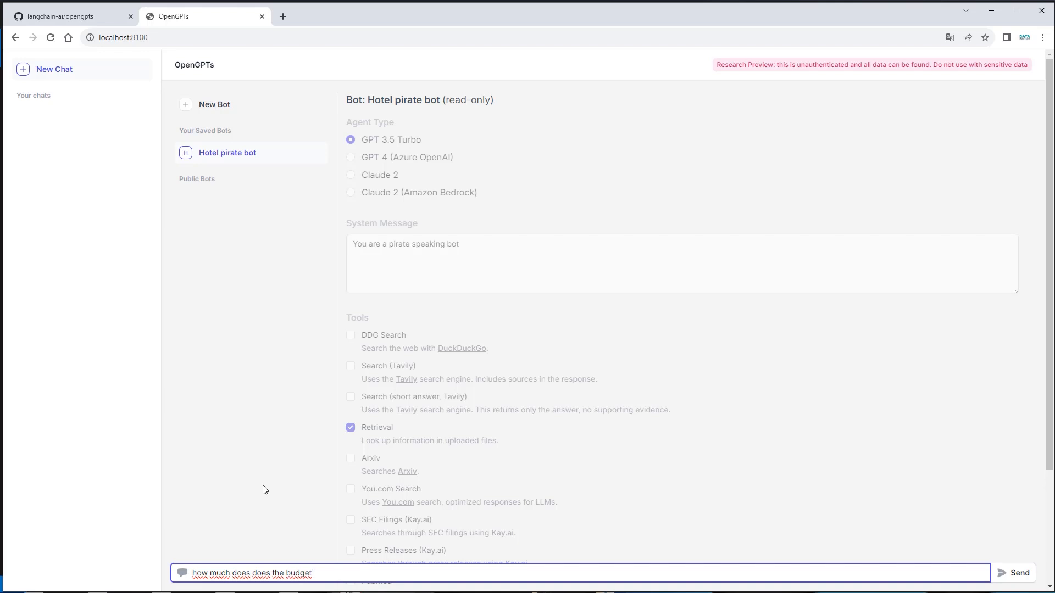
pyautogui.write('friendly suit')
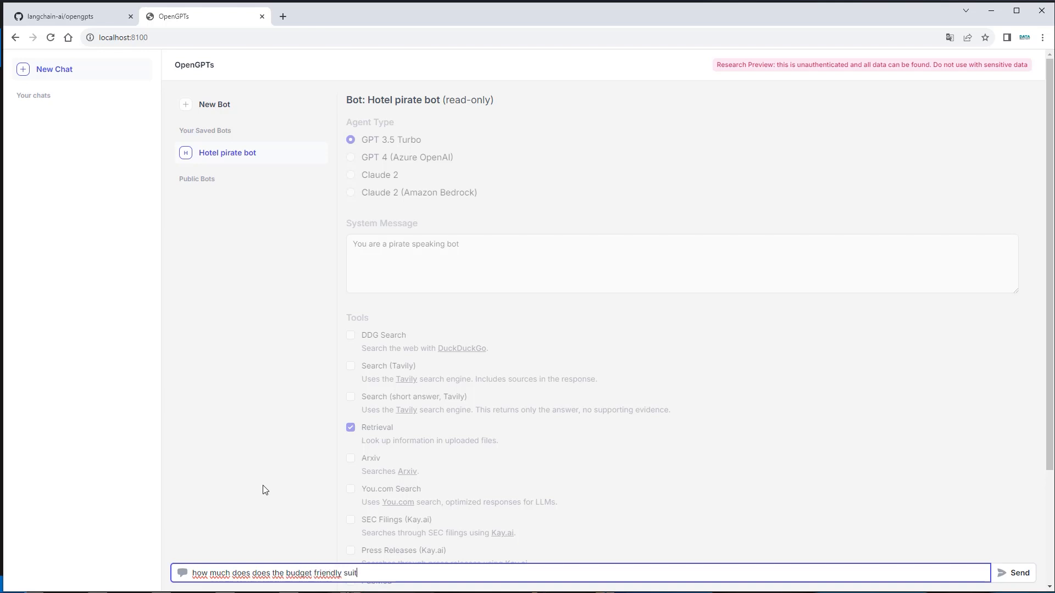
pyautogui.click(1019, 573)
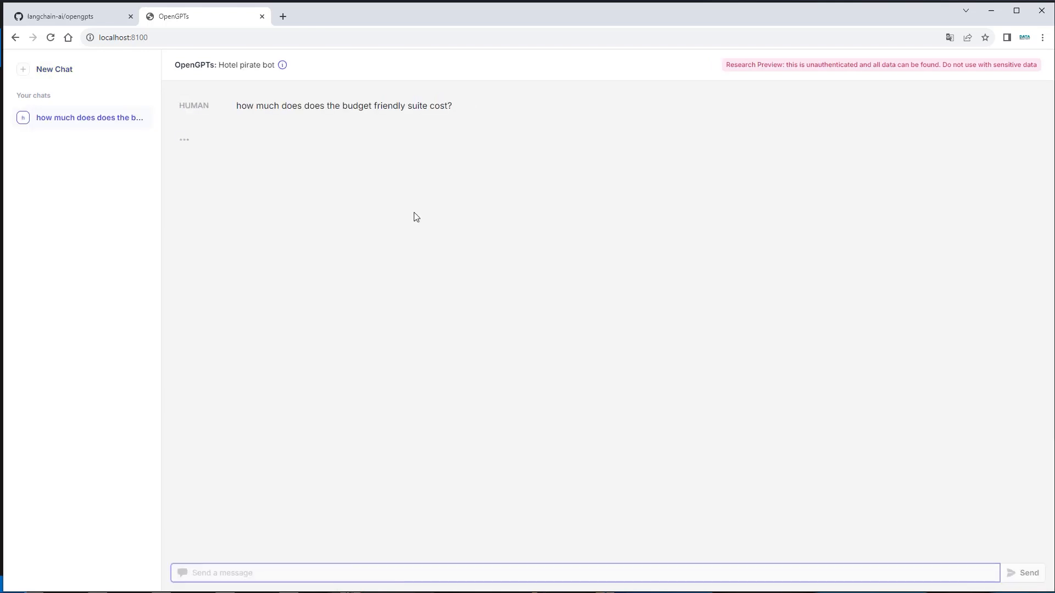
pyautogui.moveTo(377, 276)
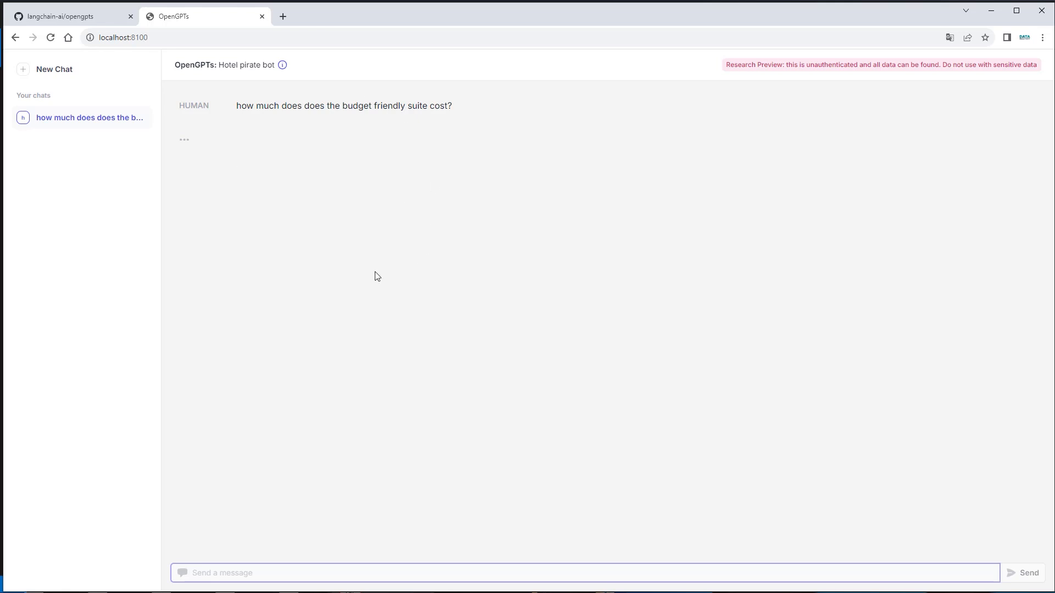
pyautogui.moveTo(277, 224)
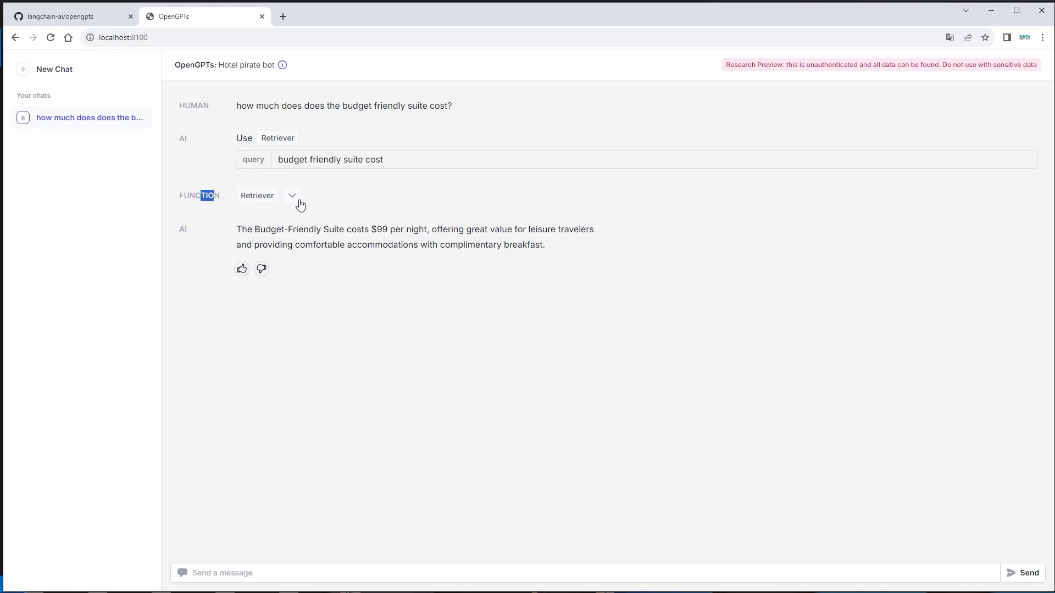
# Expand the Retriever output, read the returned hotel documents, then collapse it again
pyautogui.click(292, 196)
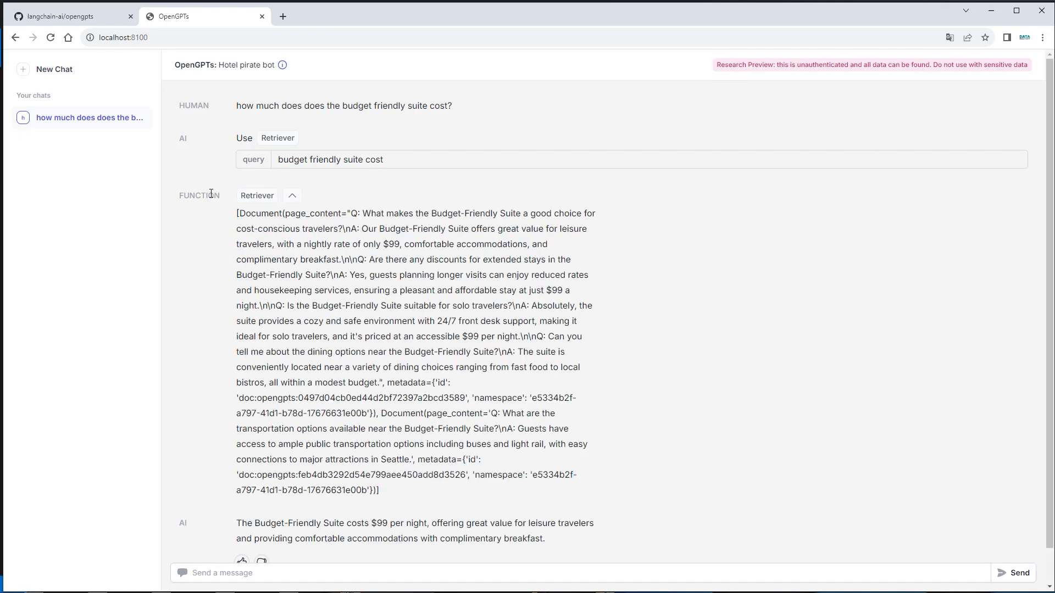
pyautogui.moveTo(305, 213); pyautogui.dragTo(304, 228)
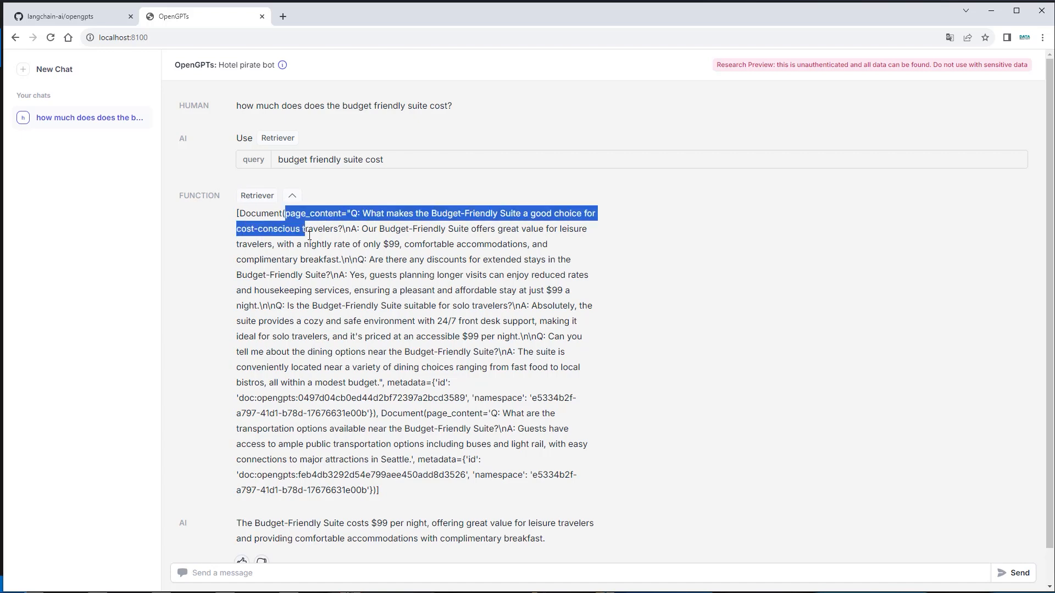
pyautogui.moveTo(304, 229); pyautogui.dragTo(475, 459)
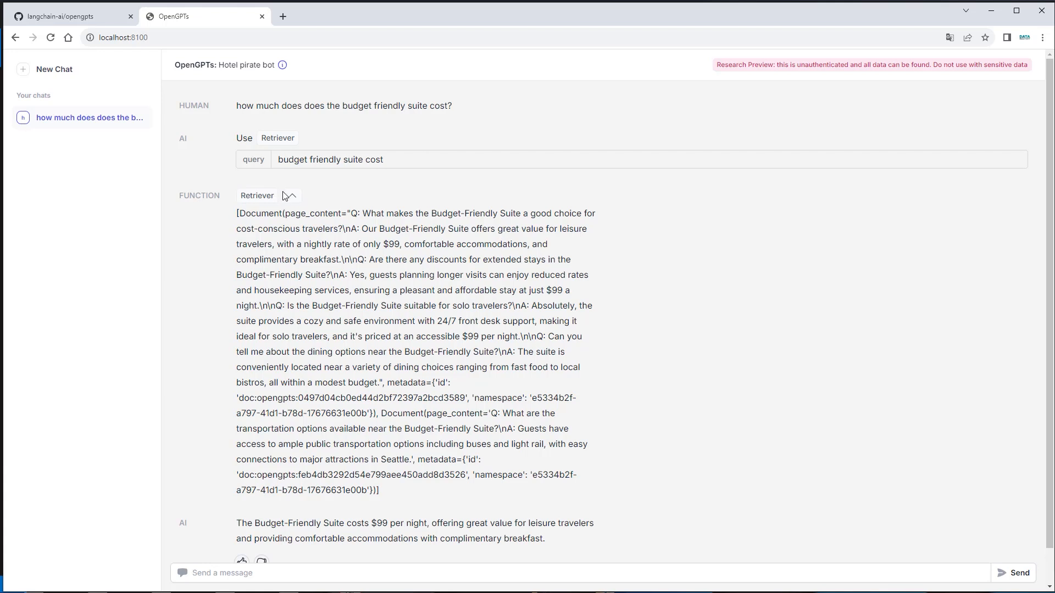
pyautogui.moveTo(291, 199)
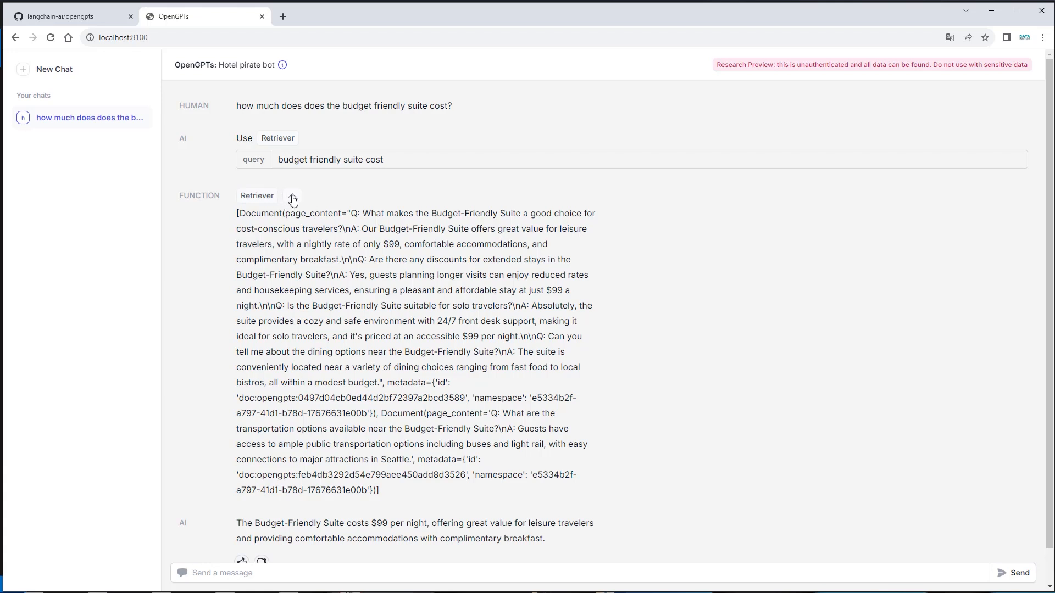
pyautogui.click(292, 200)
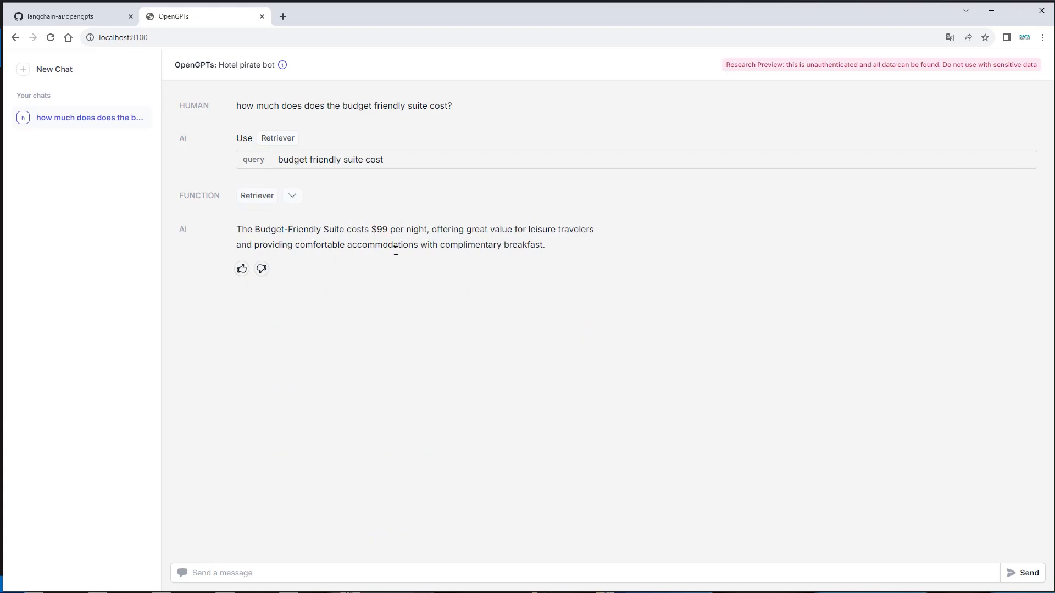
pyautogui.click(471, 572)
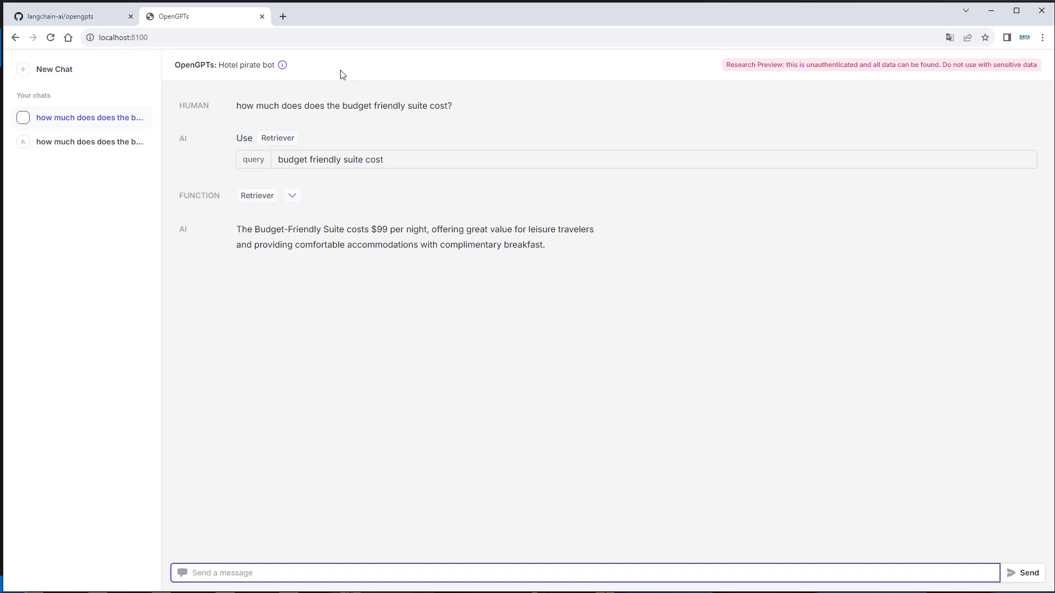
pyautogui.moveTo(226, 349)
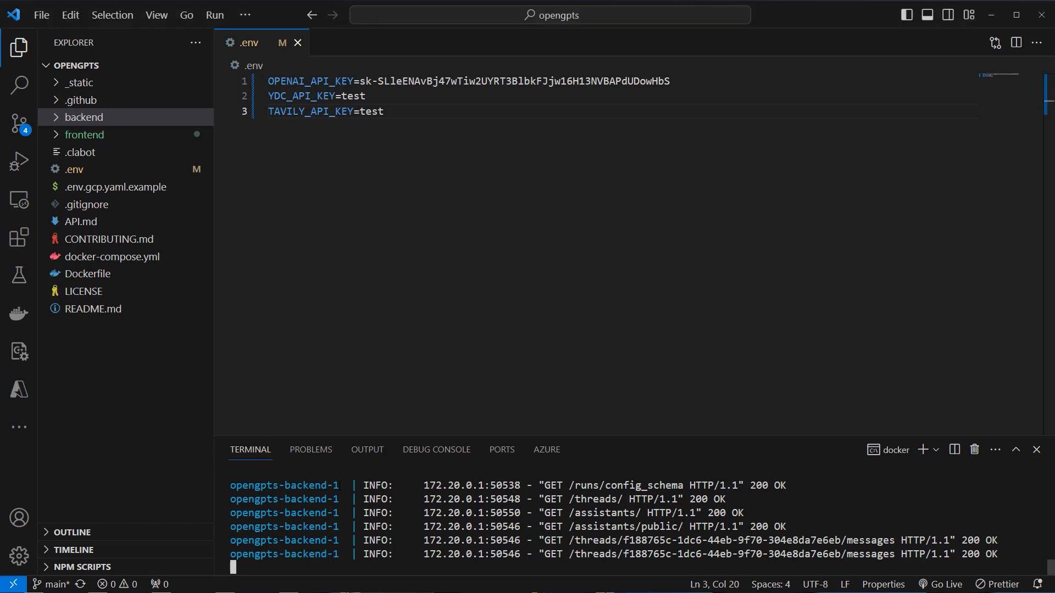
pyautogui.moveTo(291, 411)
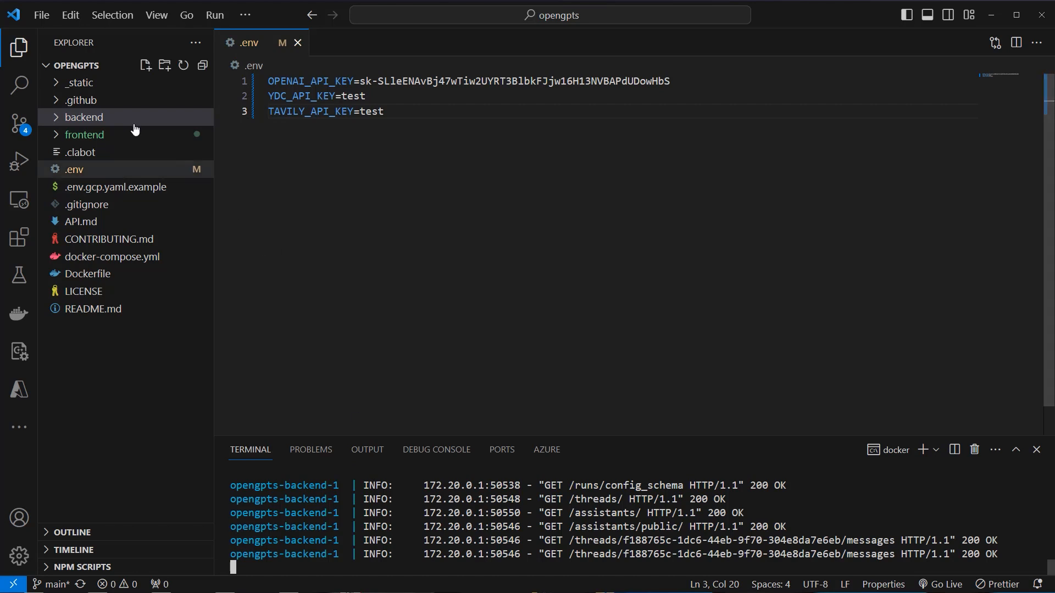
# Expand backend and app in the Explorer and scroll through server.py
pyautogui.click(83, 118)
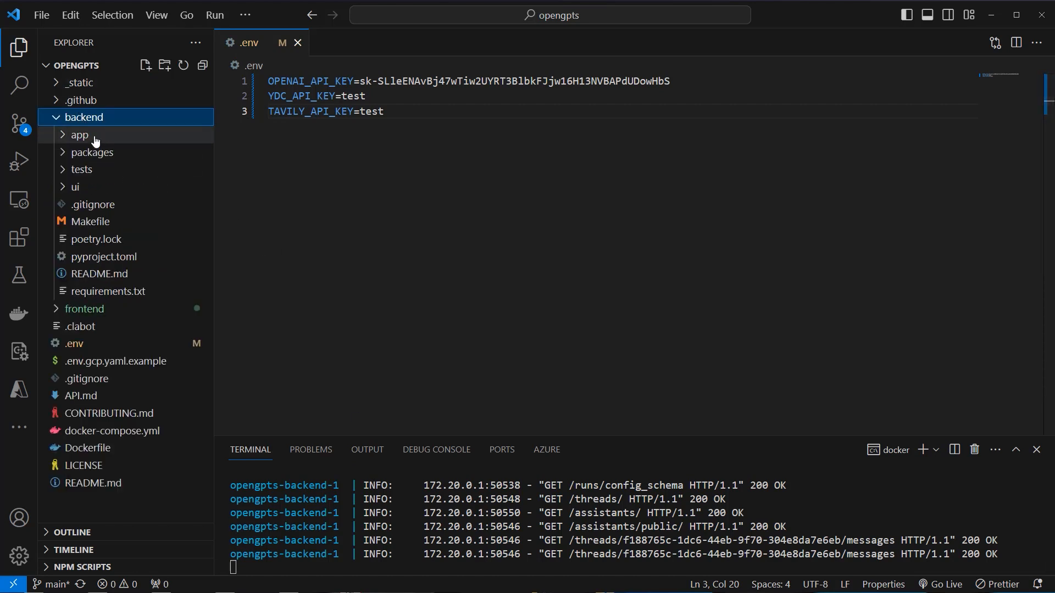
pyautogui.click(79, 134)
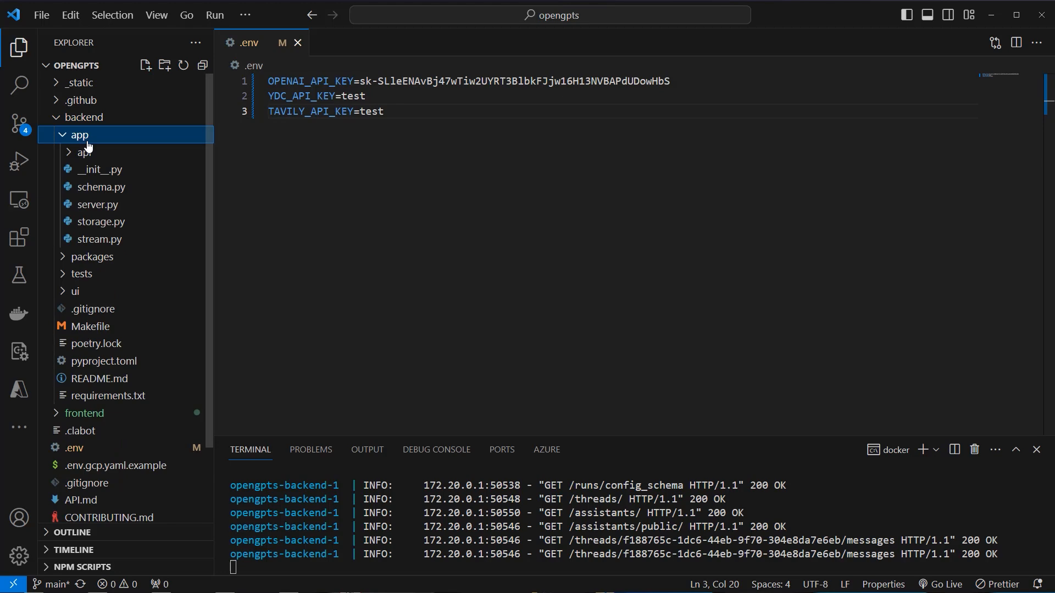
pyautogui.moveTo(98, 204)
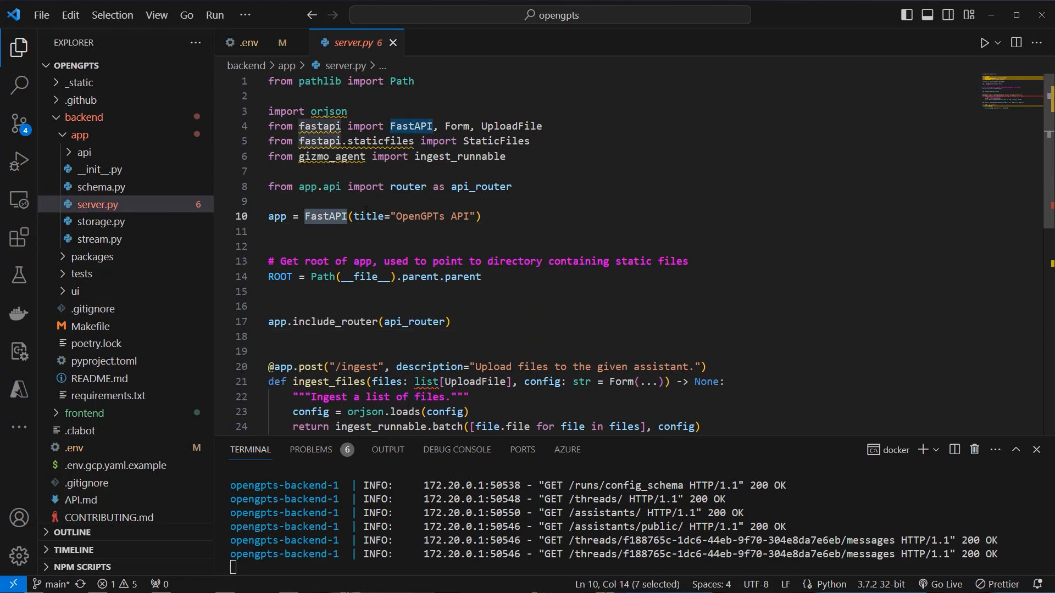
pyautogui.scroll(-3)
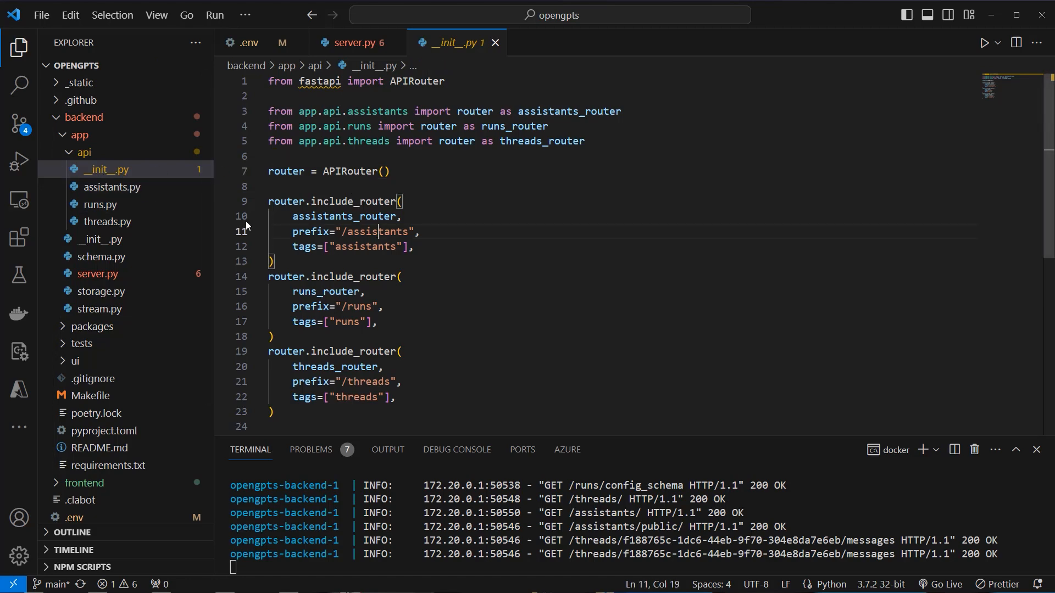
# Browse the assistants.py and runs.py route handlers, then return to server.py
pyautogui.click(112, 187)
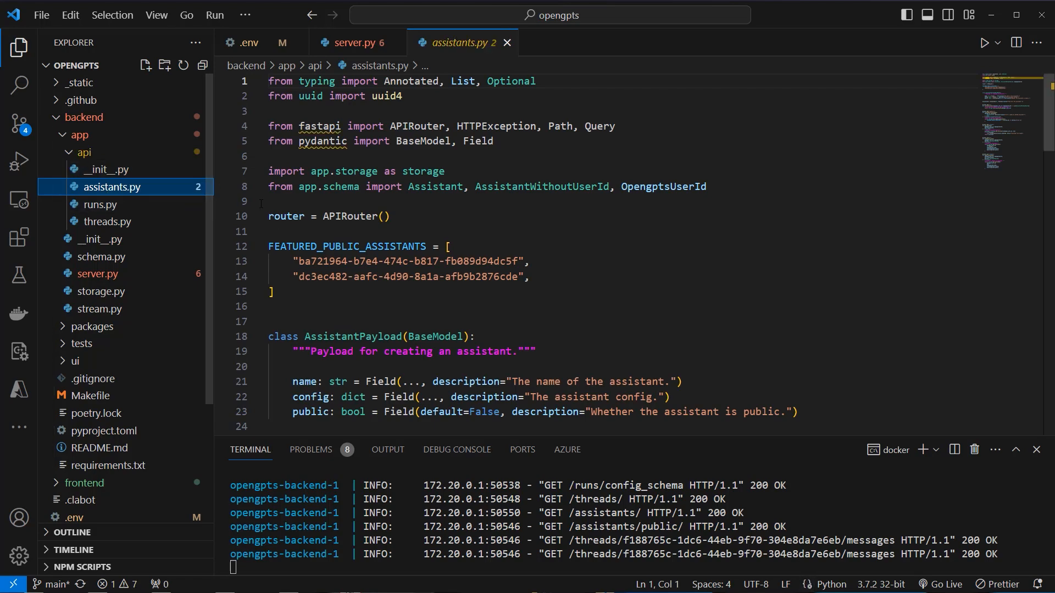
pyautogui.scroll(-3)
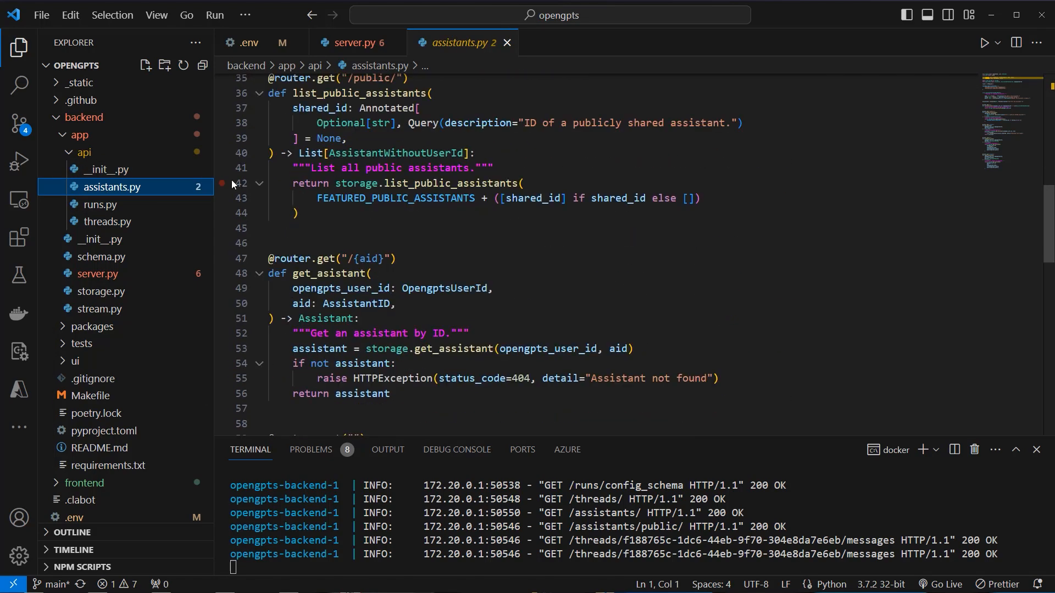
pyautogui.click(100, 204)
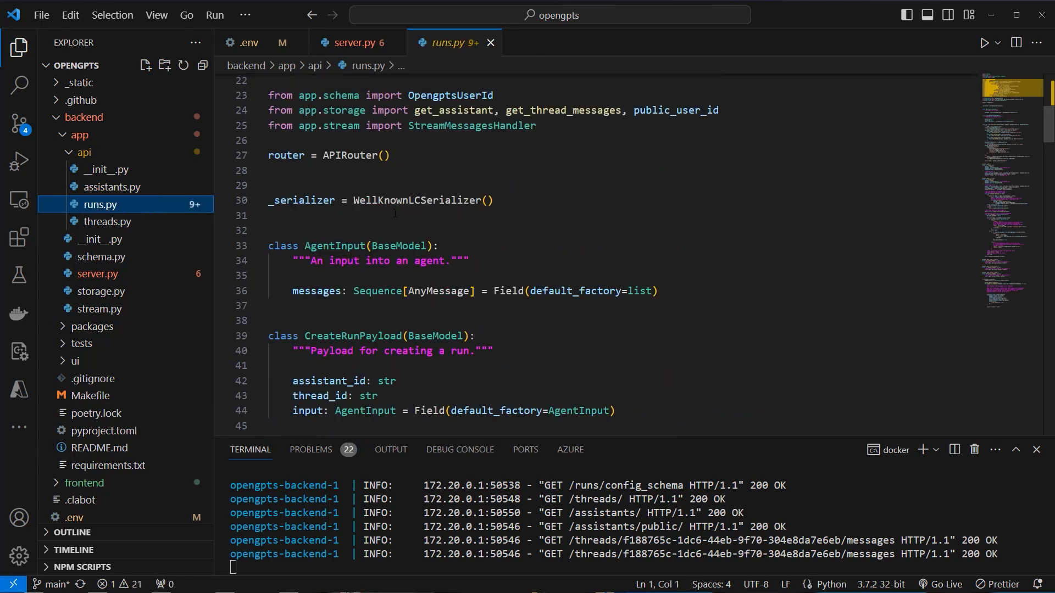
pyautogui.scroll(-3)
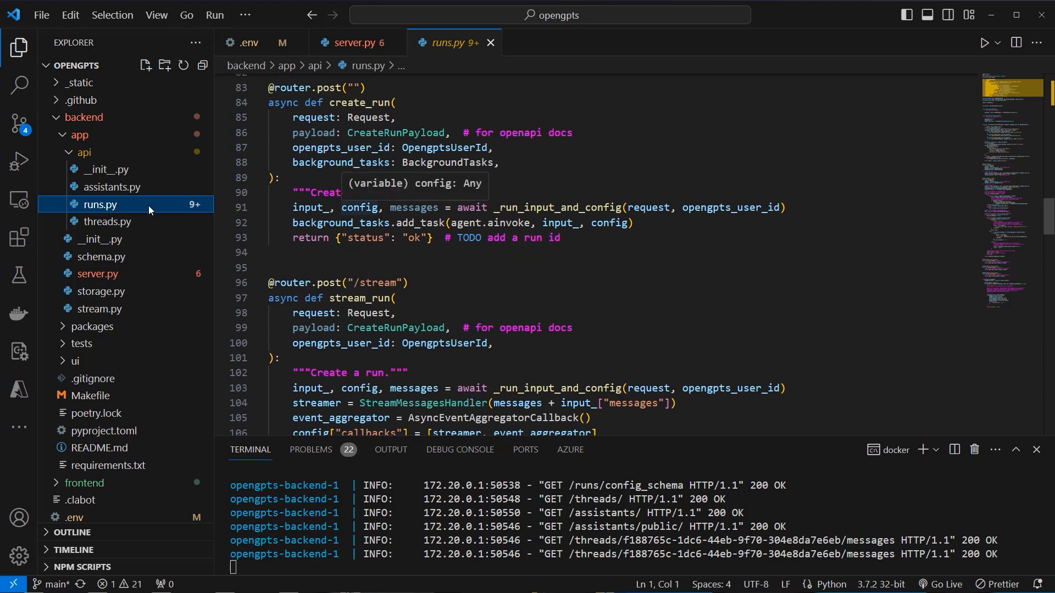
pyautogui.click(107, 221)
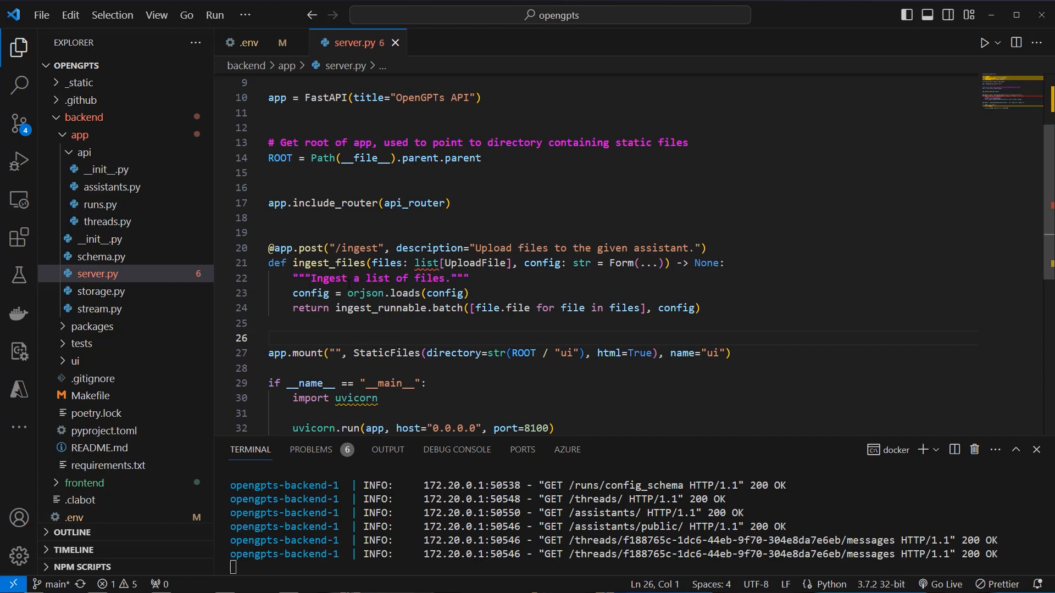
# Highlight StaticFiles on the line where the app mounts the static ui directory
pyautogui.click(381, 353)
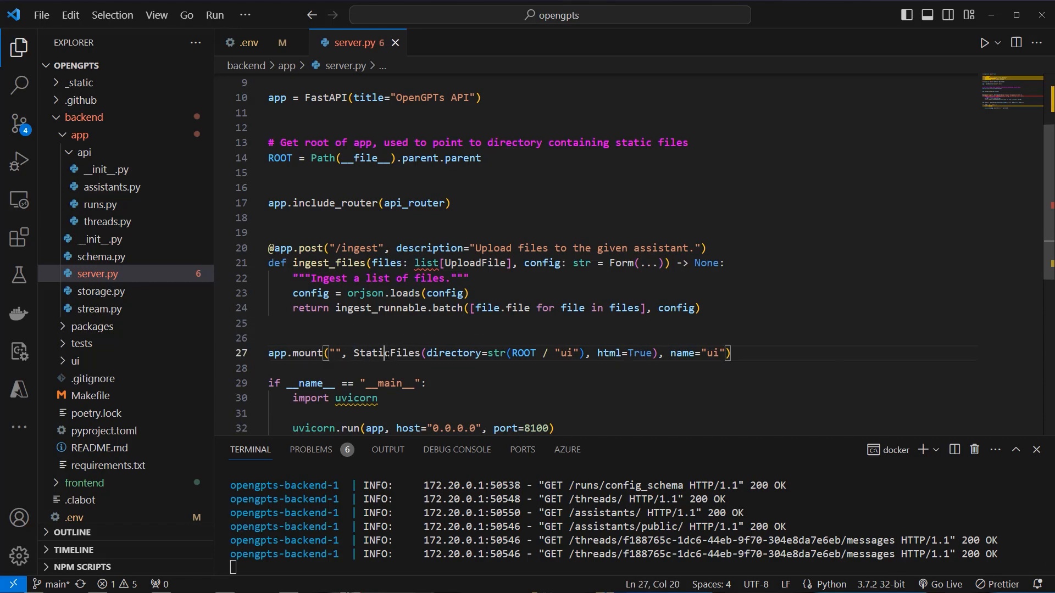
pyautogui.doubleClick(384, 353)
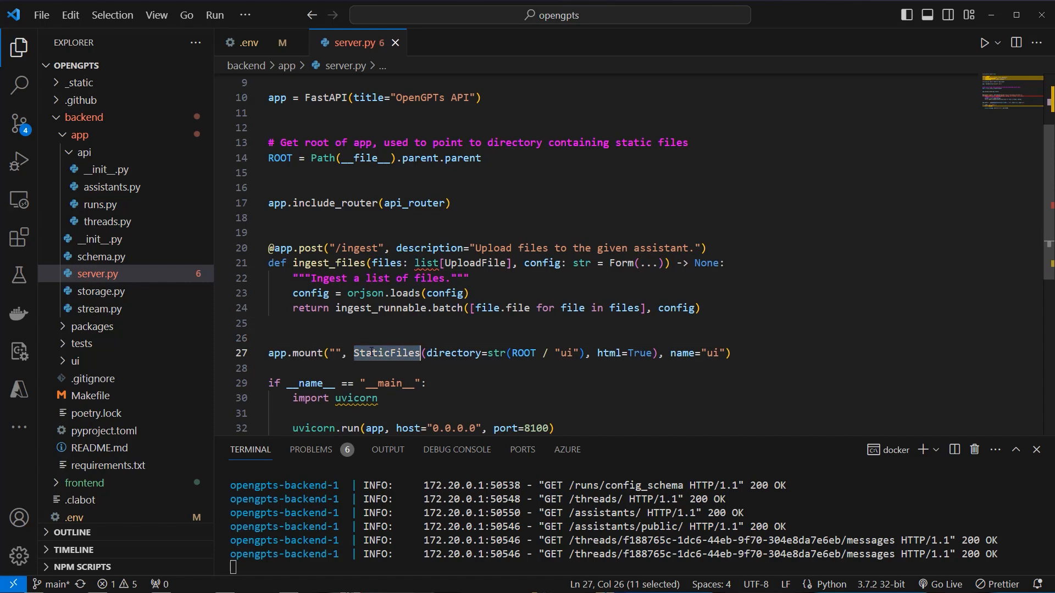
pyautogui.moveTo(387, 352)
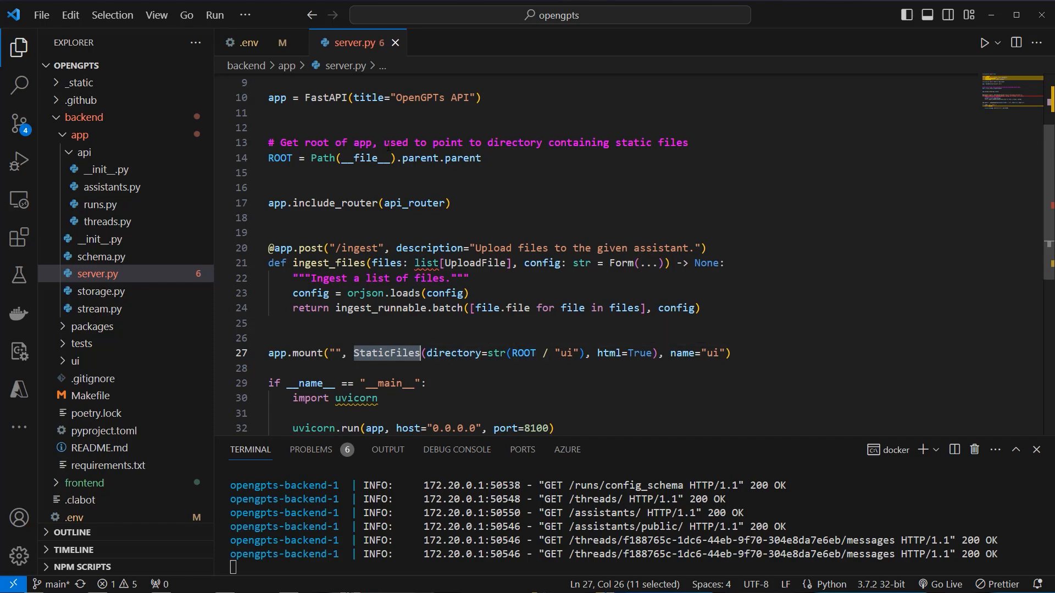
pyautogui.click(464, 158)
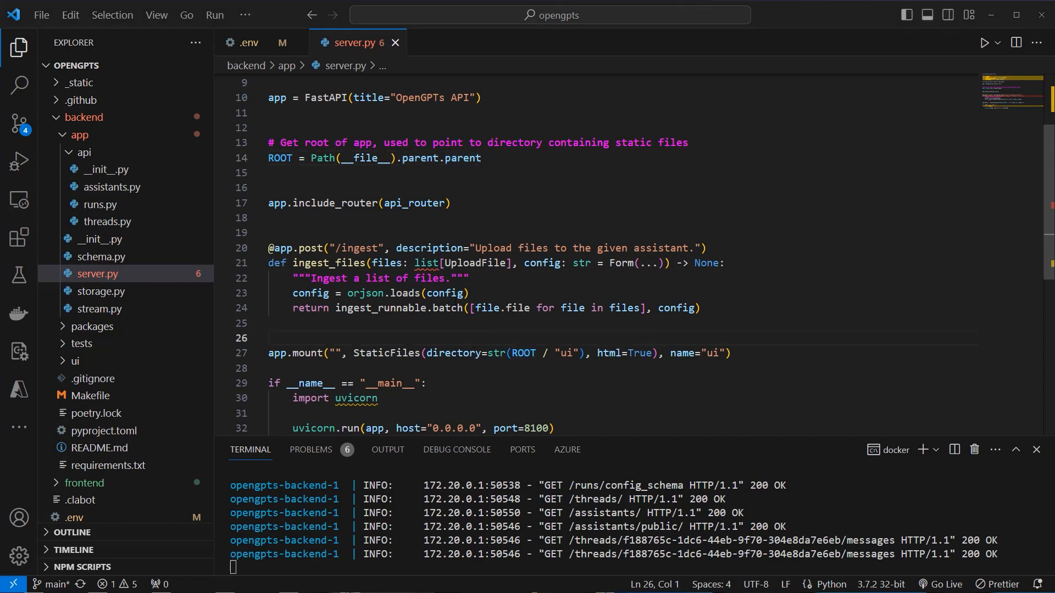
pyautogui.moveTo(536, 353); pyautogui.dragTo(573, 353)
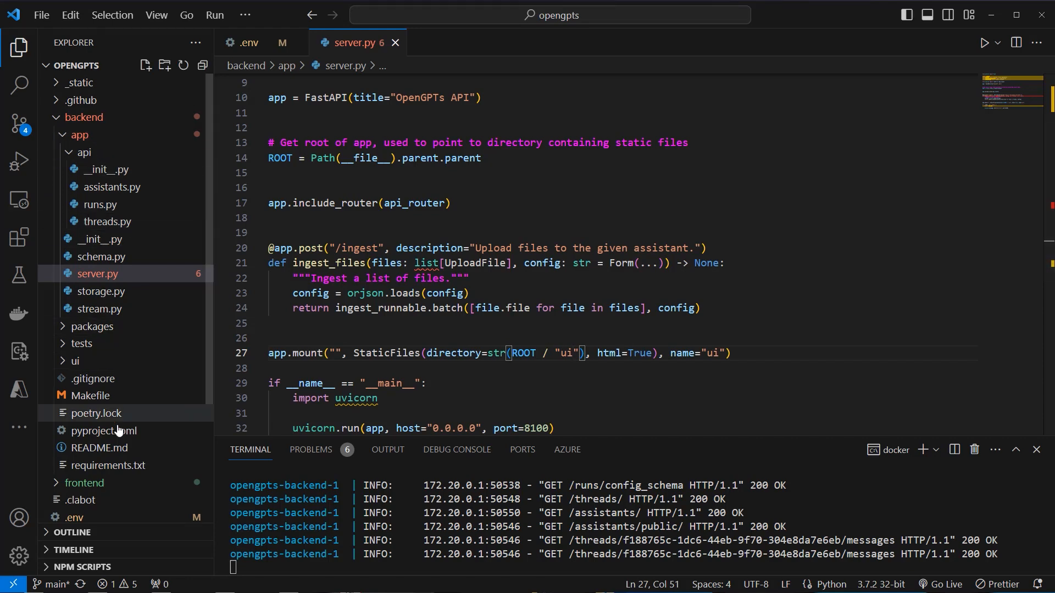
pyautogui.scroll(-3)
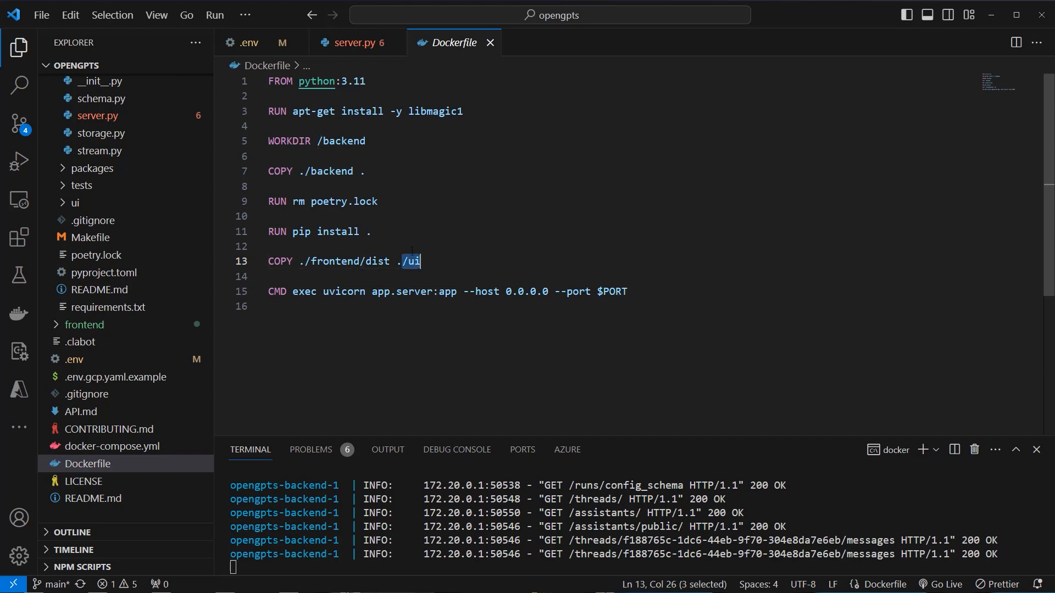
# Return to server.py and highlight the static ui mount statement at the app root
pyautogui.click(350, 43)
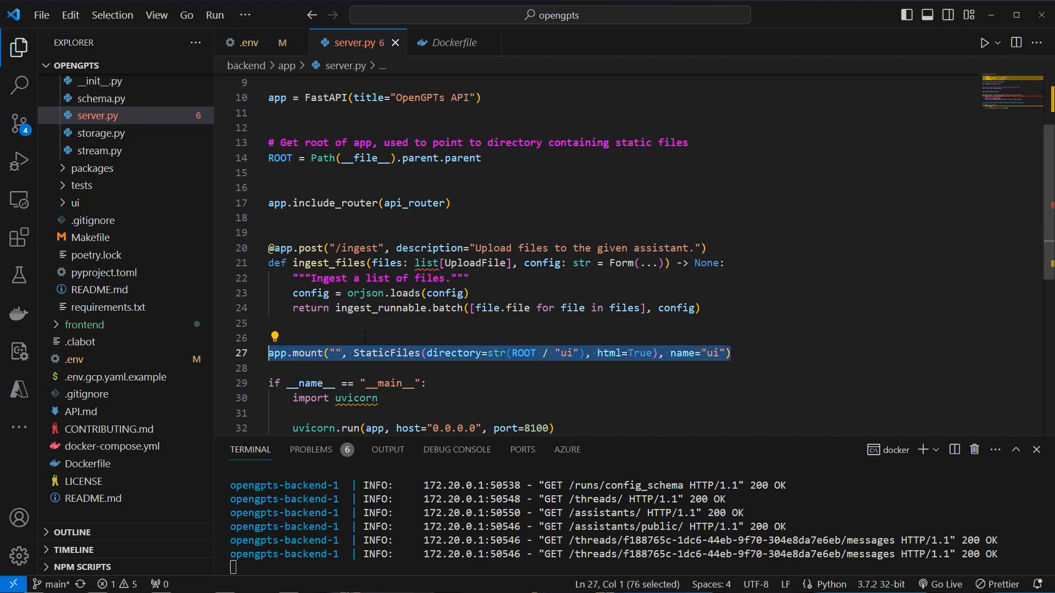
pyautogui.doubleClick(307, 352)
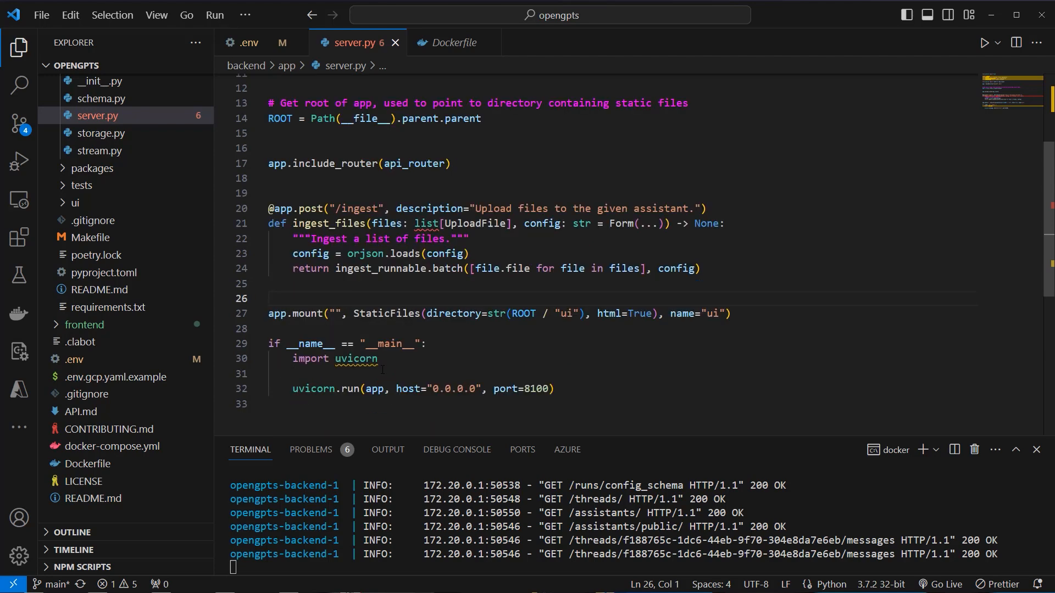
pyautogui.scroll(-3)
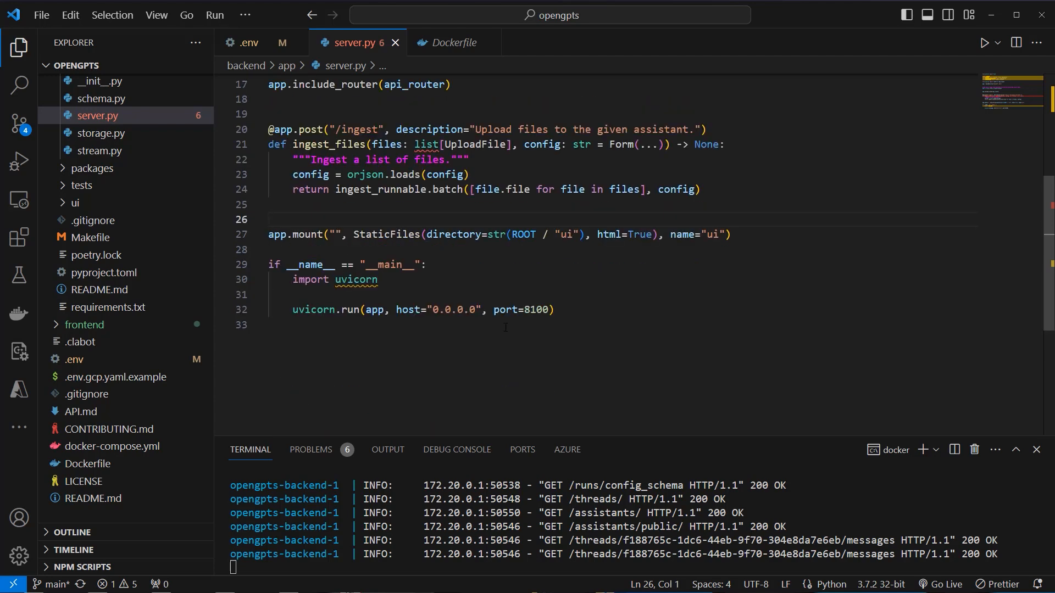